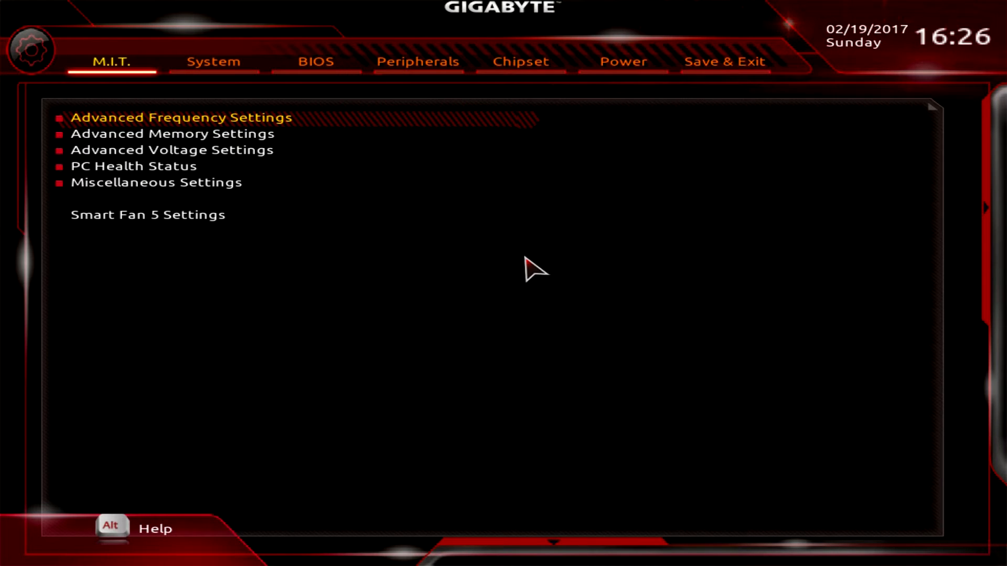
{"action": "mouse_move", "coordinate": [527, 551]}
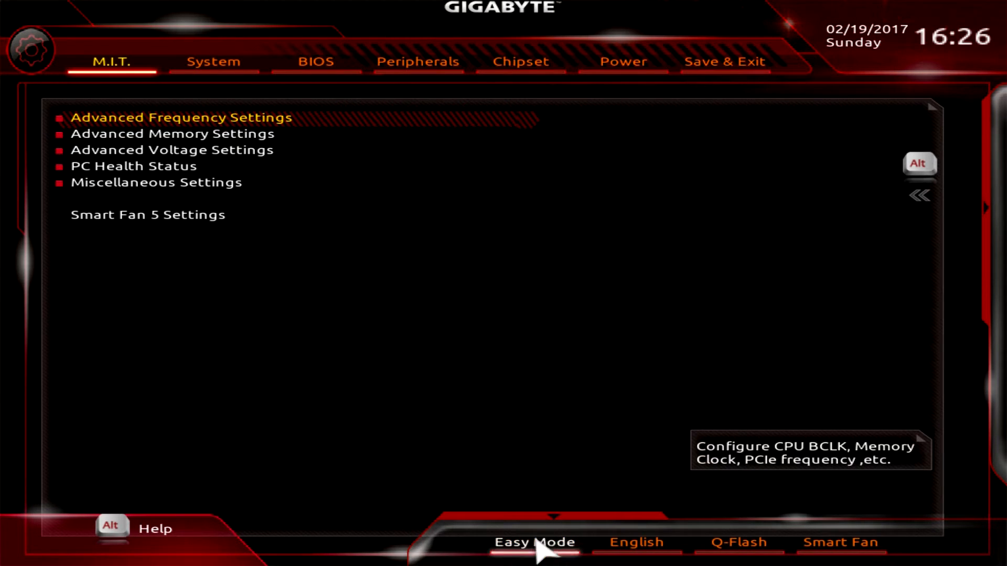
Switch from the classic view to the Easy Mode system overview.
{"action": "left_click", "coordinate": [535, 542]}
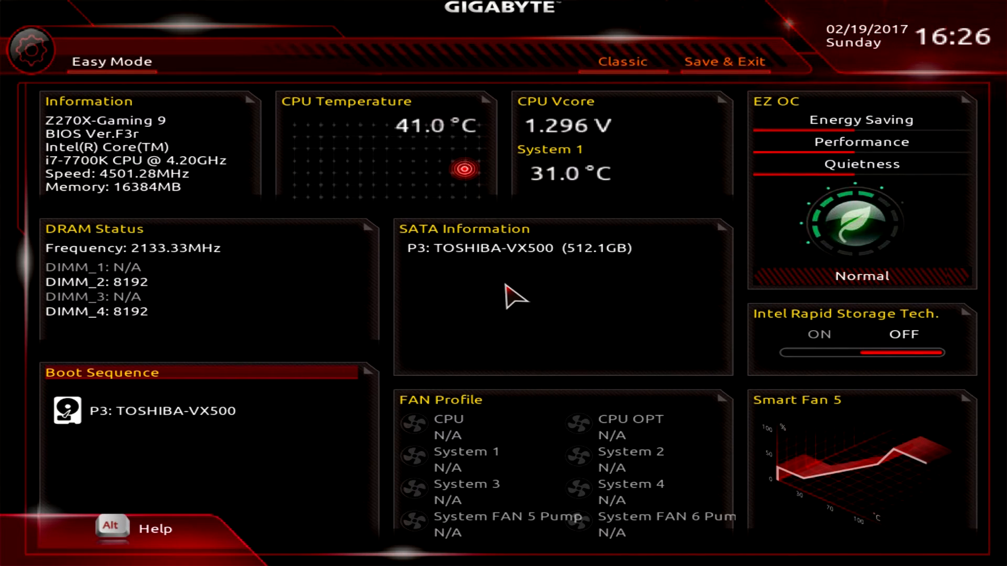
{"action": "mouse_move", "coordinate": [415, 248]}
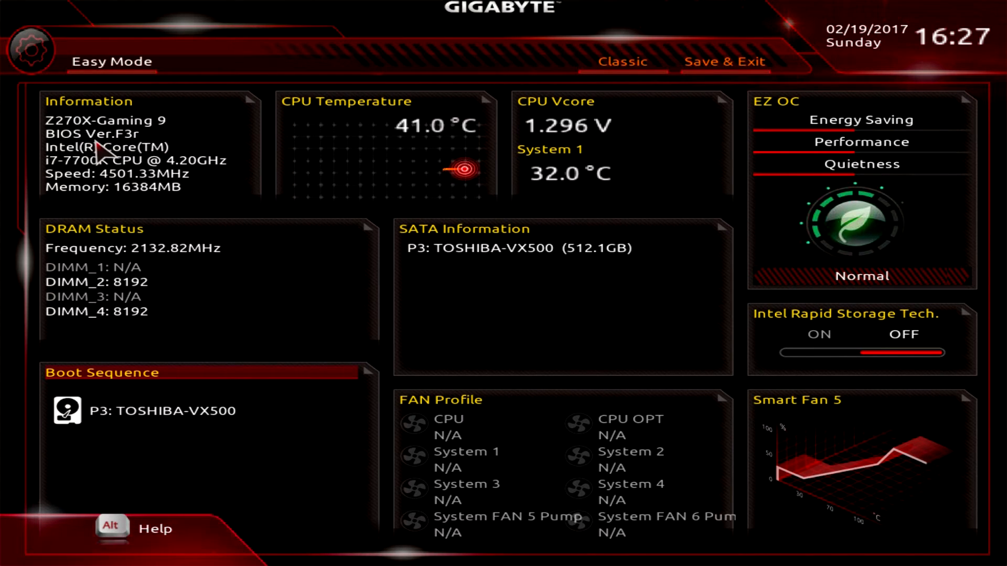
{"action": "mouse_move", "coordinate": [132, 150]}
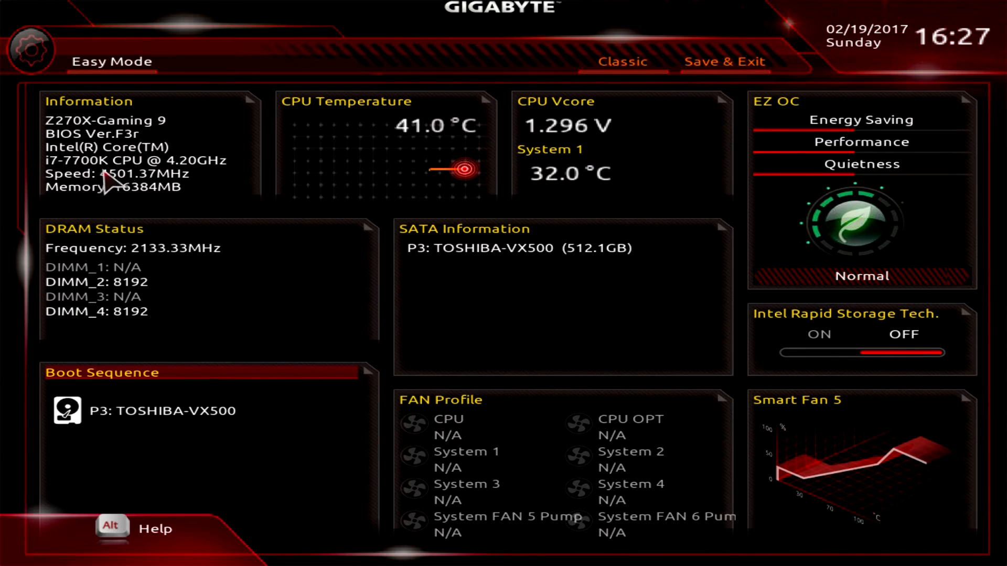
{"action": "mouse_move", "coordinate": [157, 273]}
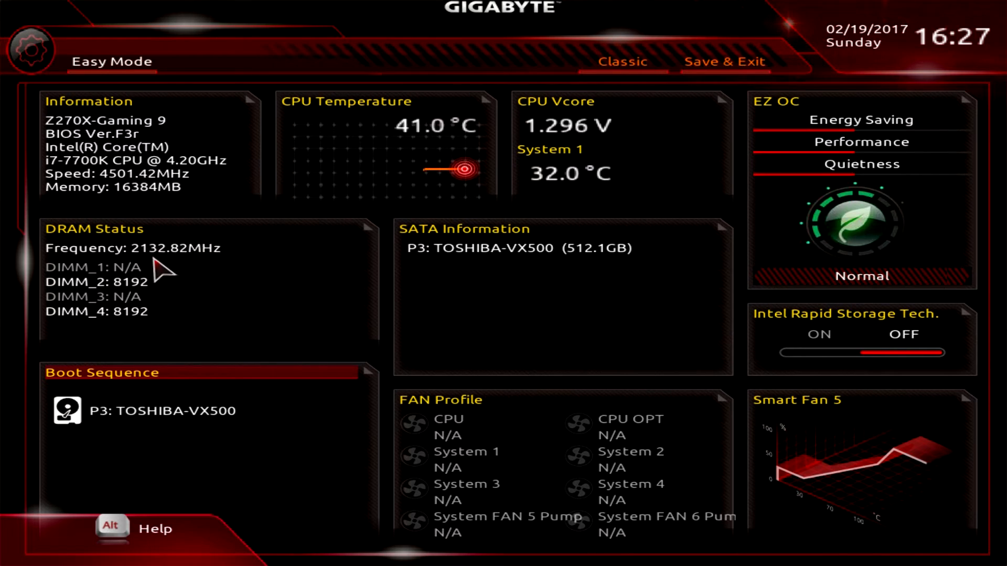
{"action": "mouse_move", "coordinate": [235, 402]}
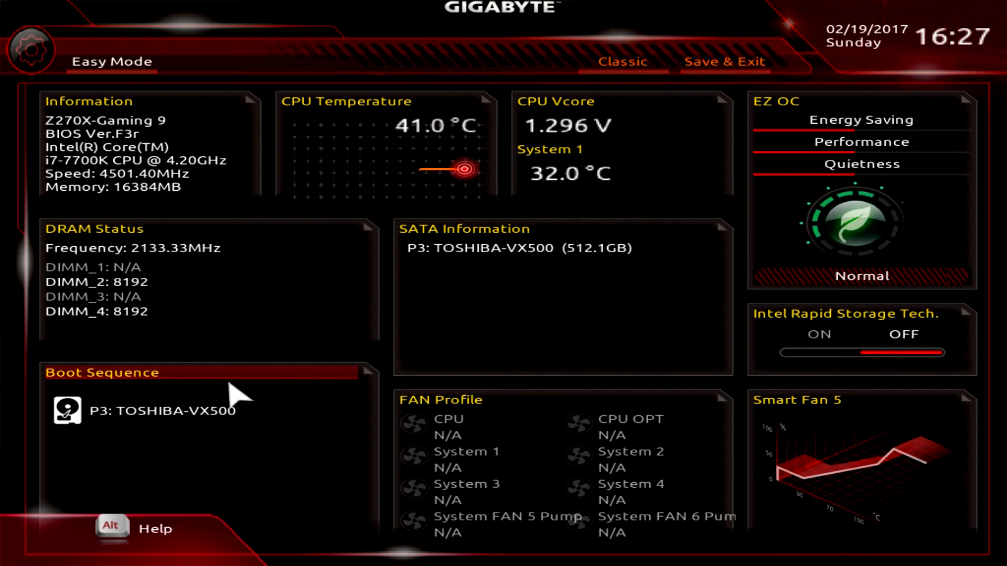
{"action": "mouse_move", "coordinate": [245, 424]}
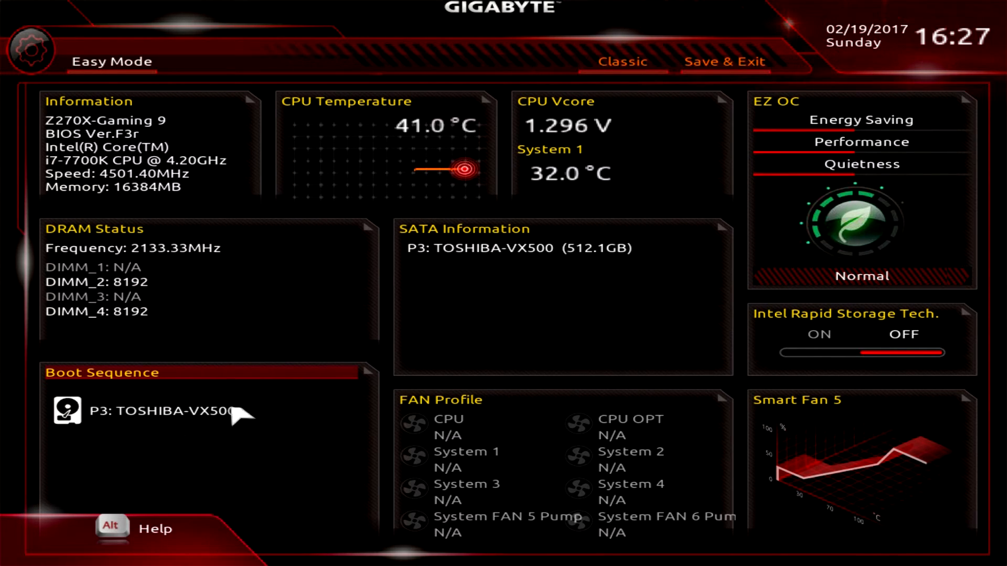
{"action": "mouse_move", "coordinate": [530, 196]}
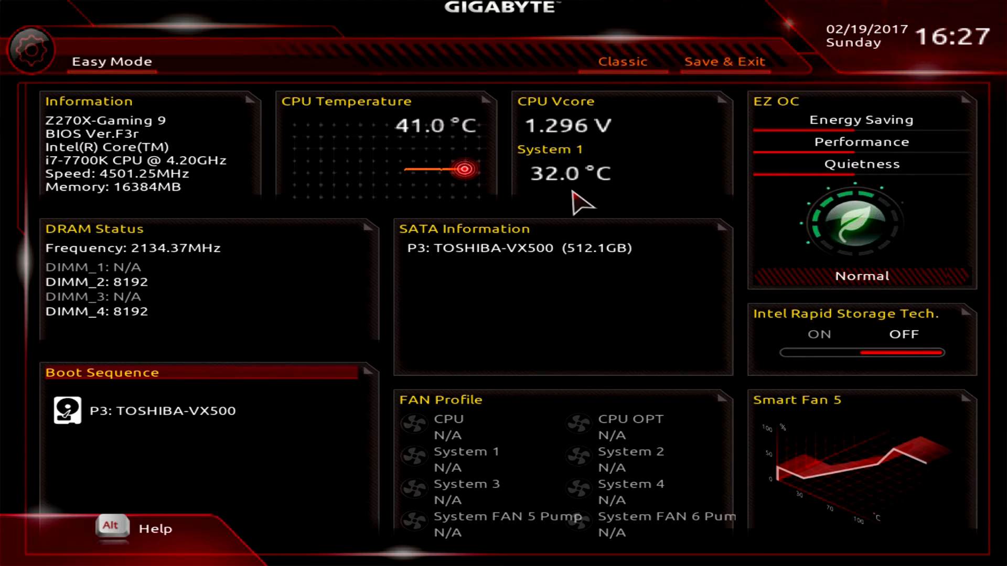
{"action": "mouse_move", "coordinate": [507, 252]}
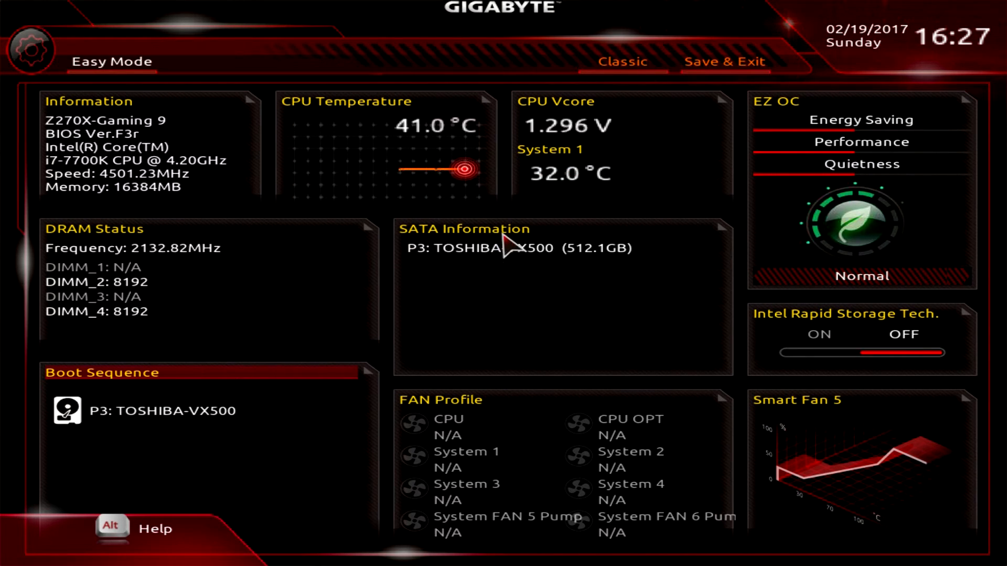
{"action": "mouse_move", "coordinate": [539, 433]}
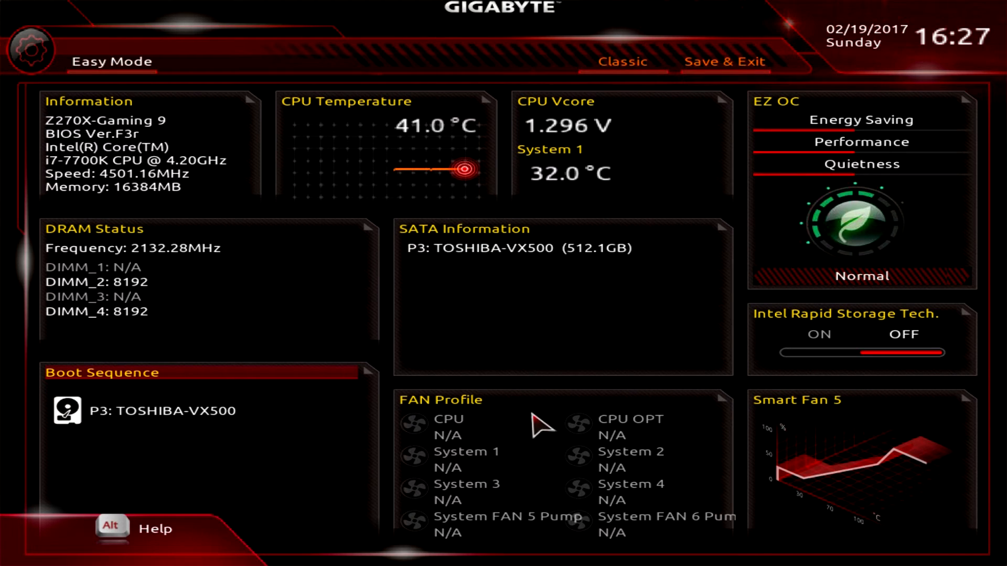
{"action": "mouse_move", "coordinate": [825, 463]}
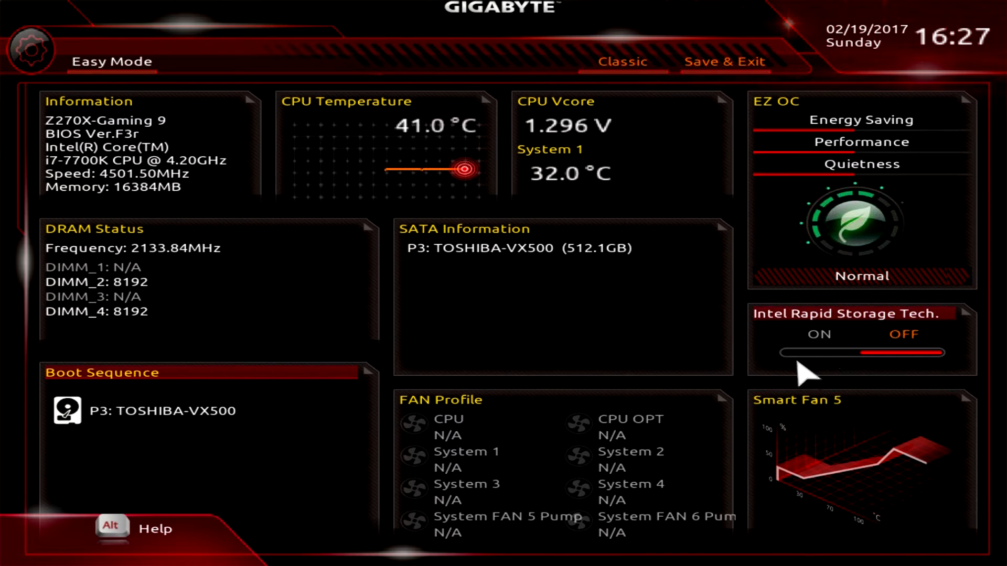
{"action": "mouse_move", "coordinate": [848, 365]}
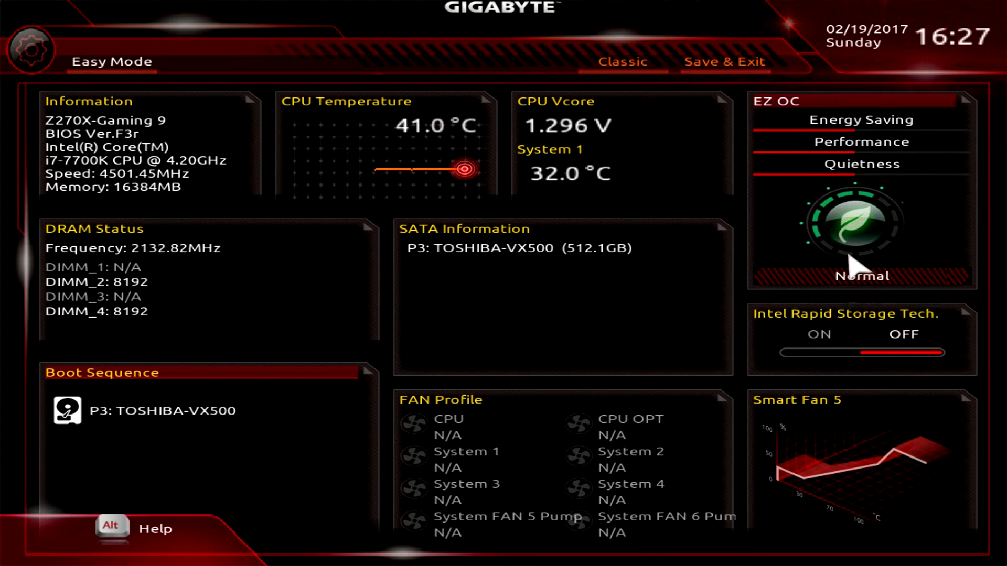
{"action": "mouse_move", "coordinate": [866, 142]}
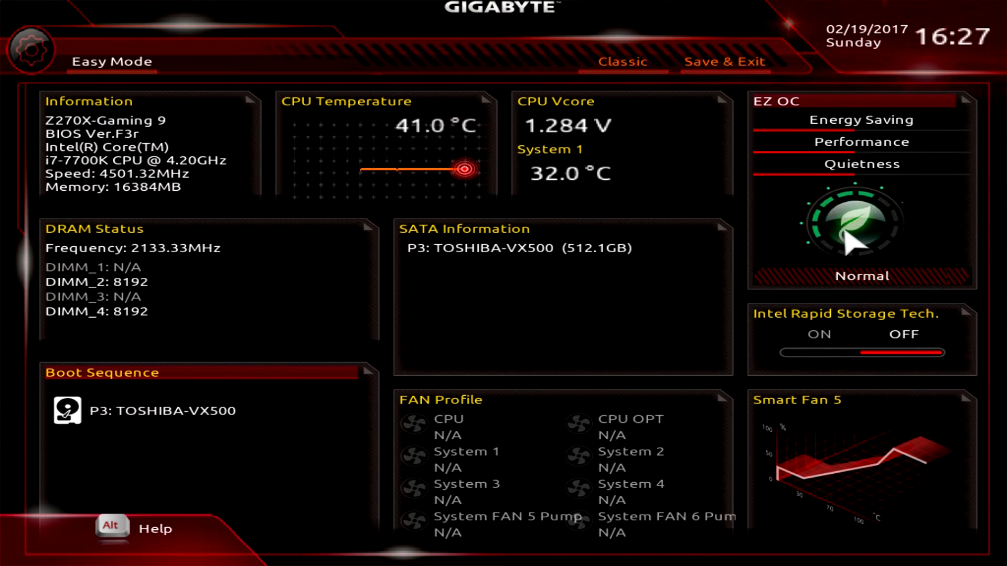
{"action": "mouse_move", "coordinate": [885, 323]}
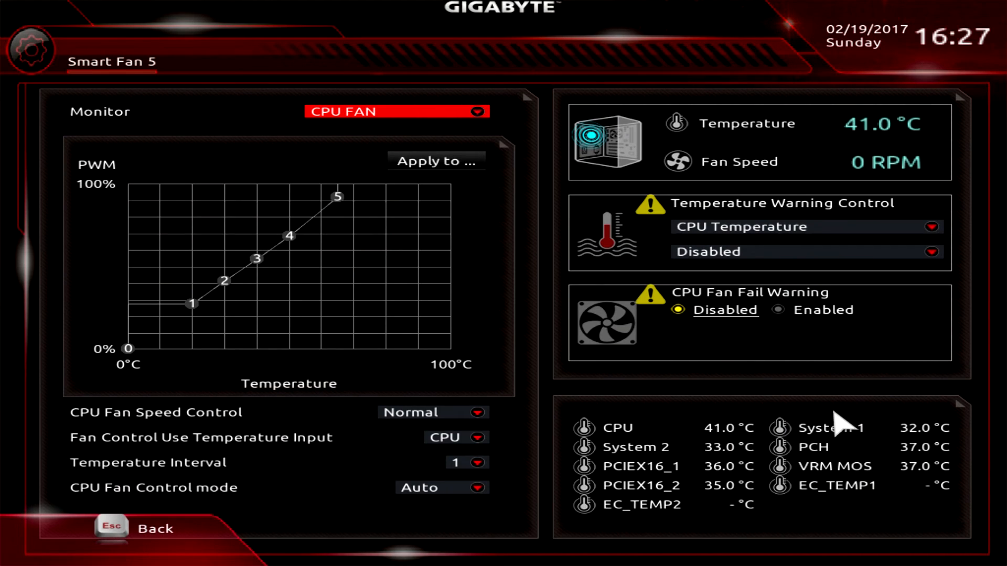
{"action": "mouse_move", "coordinate": [473, 321]}
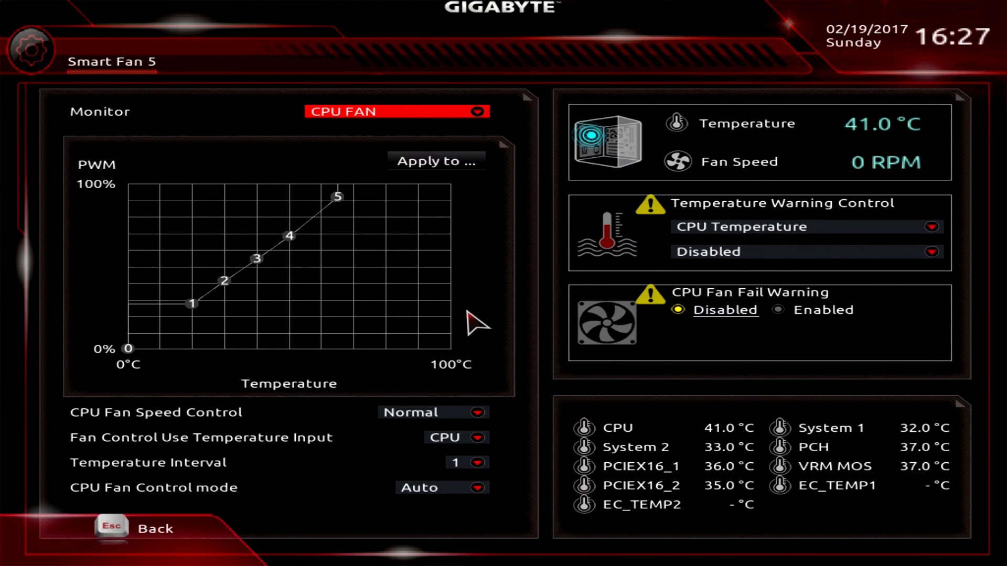
{"action": "mouse_move", "coordinate": [415, 346]}
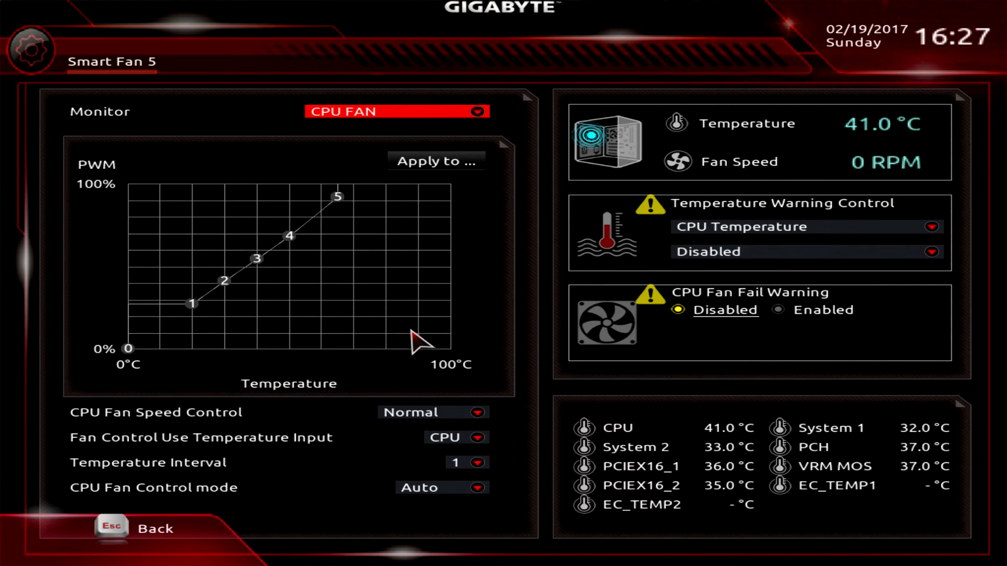
{"action": "mouse_move", "coordinate": [427, 424]}
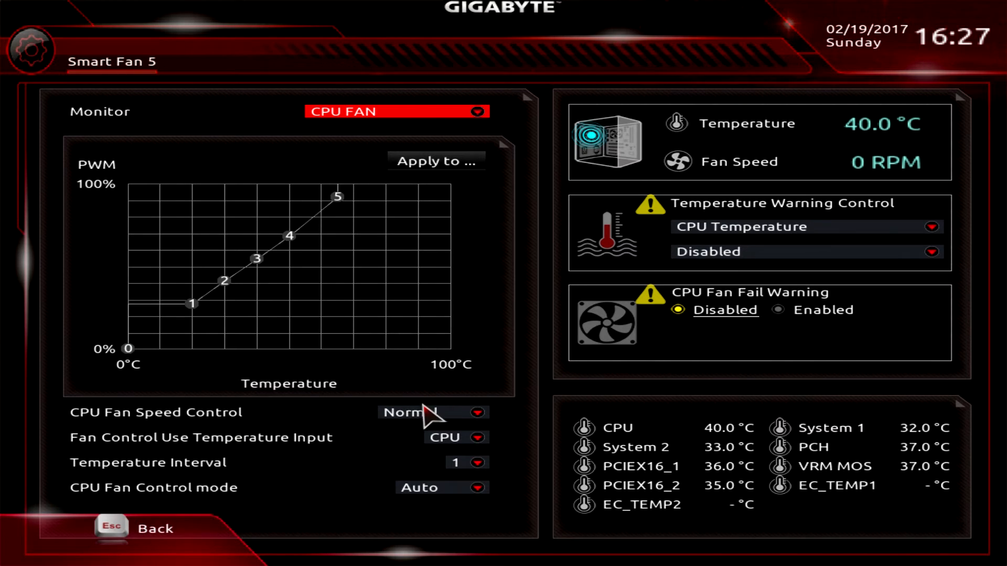
Select the CPU Fan Speed Control setting on the Smart Fan 5 screen.
{"action": "left_click", "coordinate": [475, 413]}
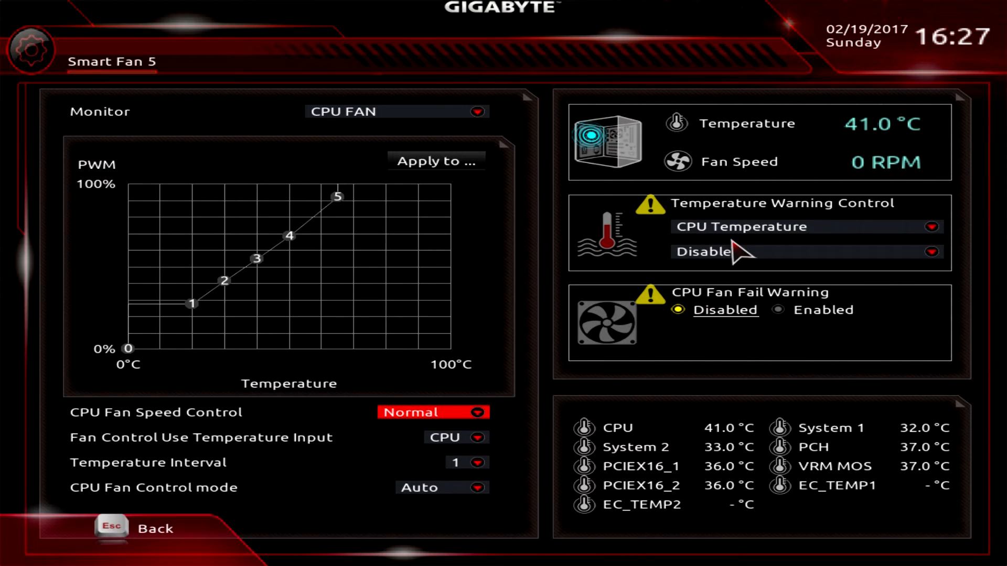
{"action": "mouse_move", "coordinate": [730, 253]}
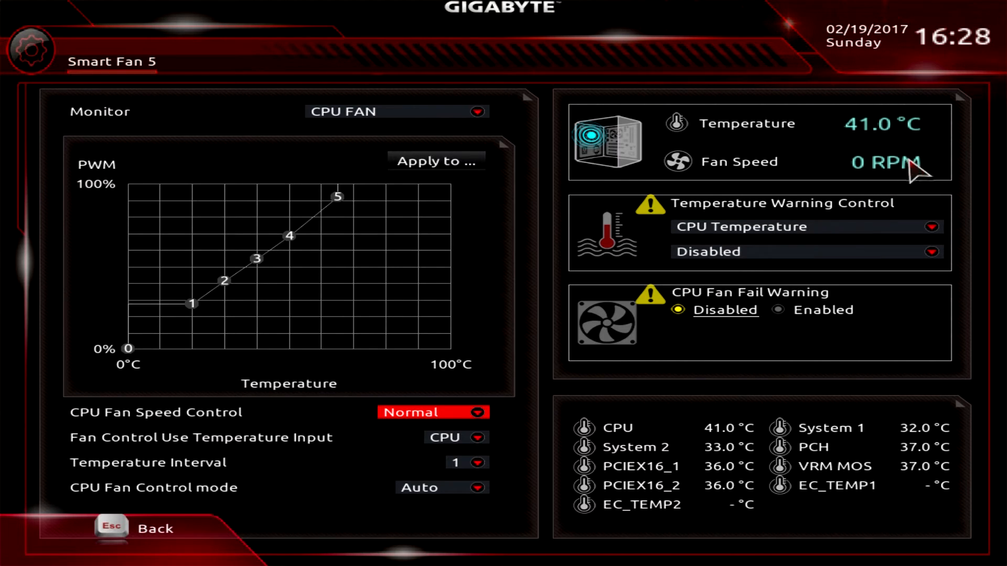
{"action": "mouse_move", "coordinate": [890, 166]}
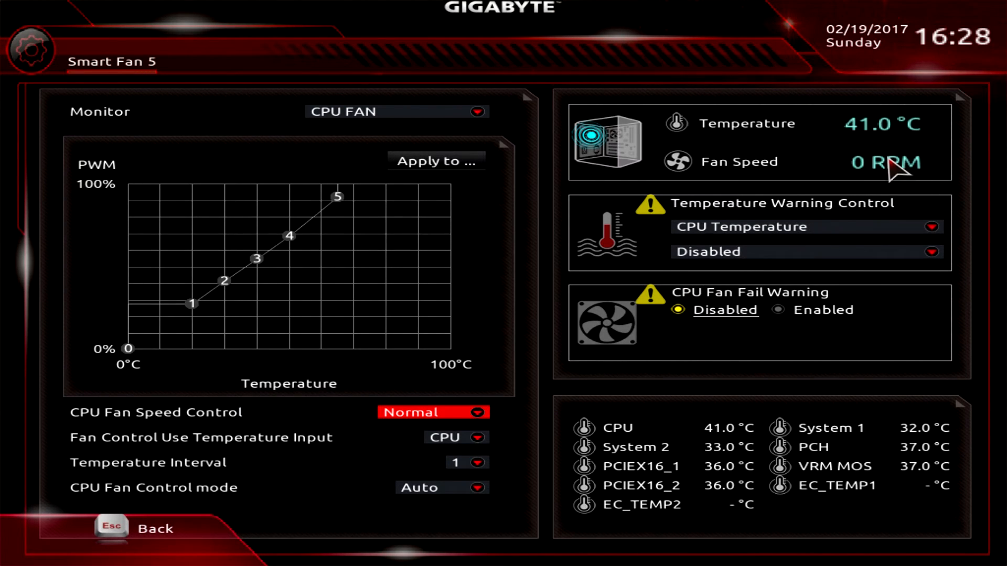
{"action": "mouse_move", "coordinate": [817, 231]}
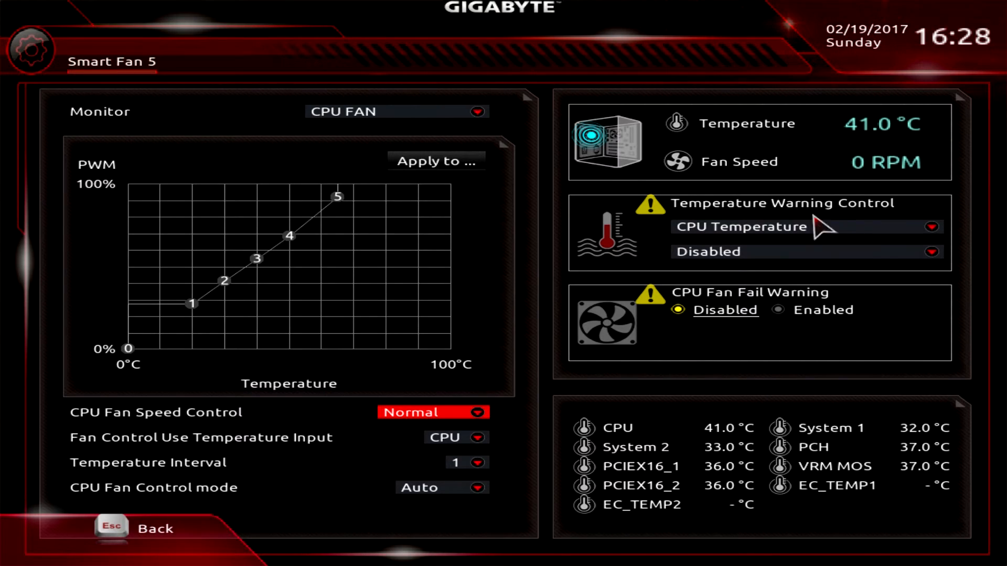
{"action": "mouse_move", "coordinate": [764, 487]}
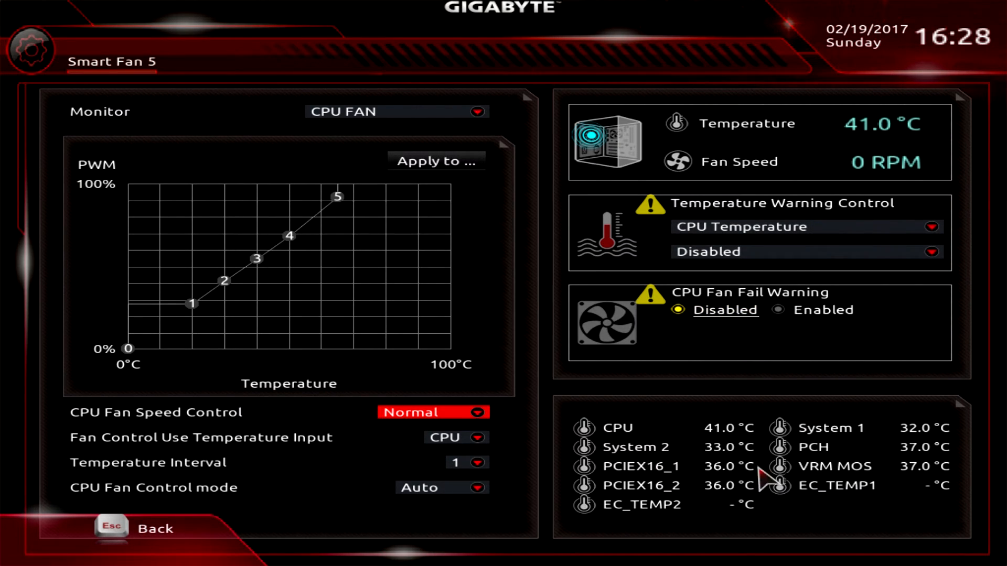
{"action": "mouse_move", "coordinate": [823, 472]}
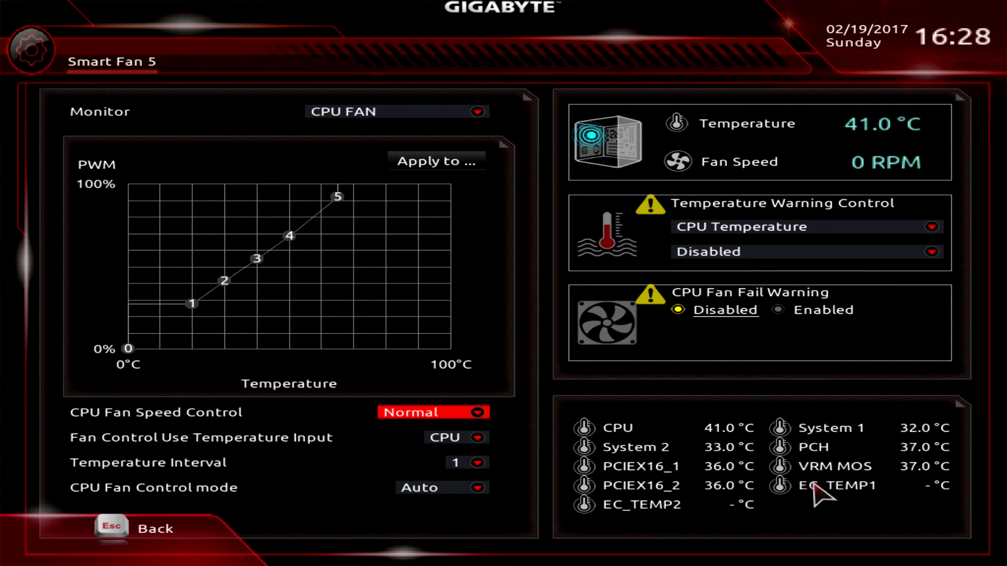
{"action": "mouse_move", "coordinate": [696, 532]}
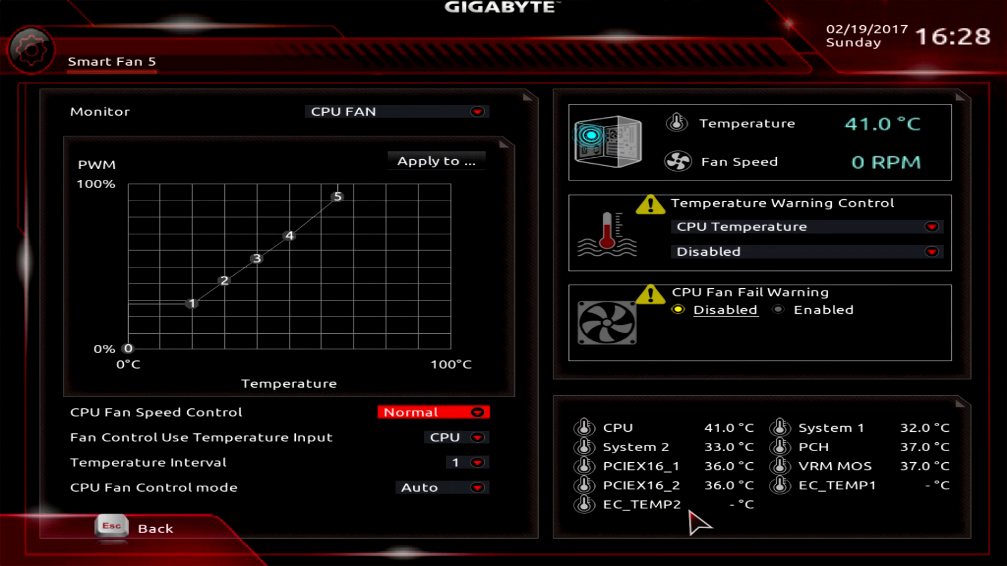
{"action": "mouse_move", "coordinate": [774, 518]}
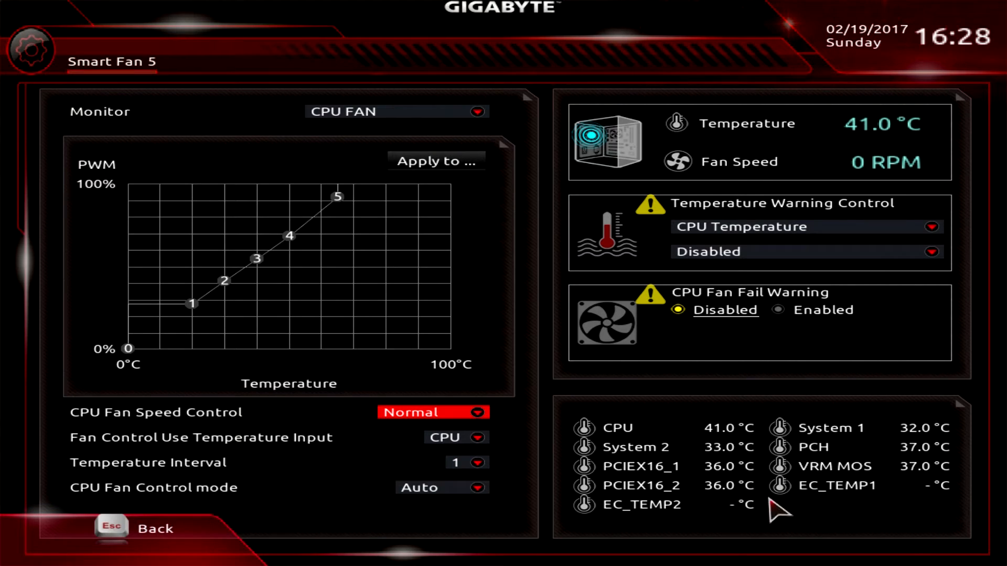
{"action": "mouse_move", "coordinate": [754, 502]}
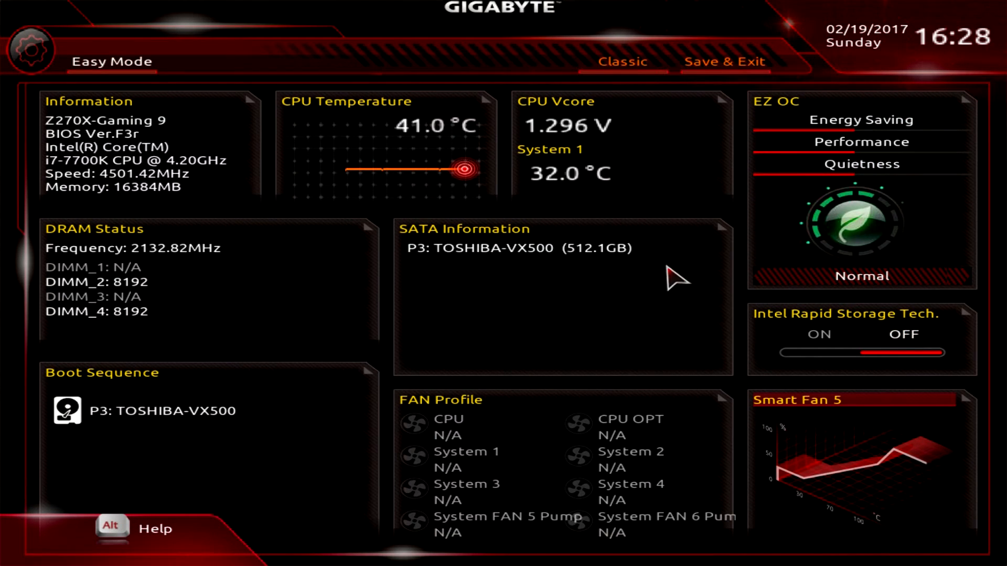
Return from Easy Mode to the classic M.I.T. overclocking menu.
{"action": "left_click", "coordinate": [621, 62]}
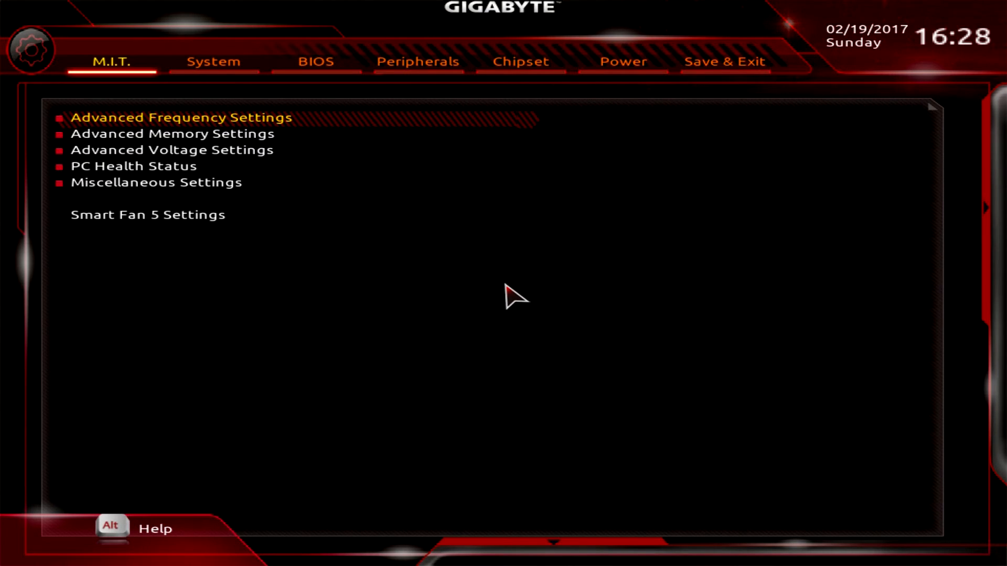
Enter Advanced Frequency Settings, keep CPU Upgrade on Auto and review turbo ratios and power limits.
{"action": "left_click", "coordinate": [180, 118]}
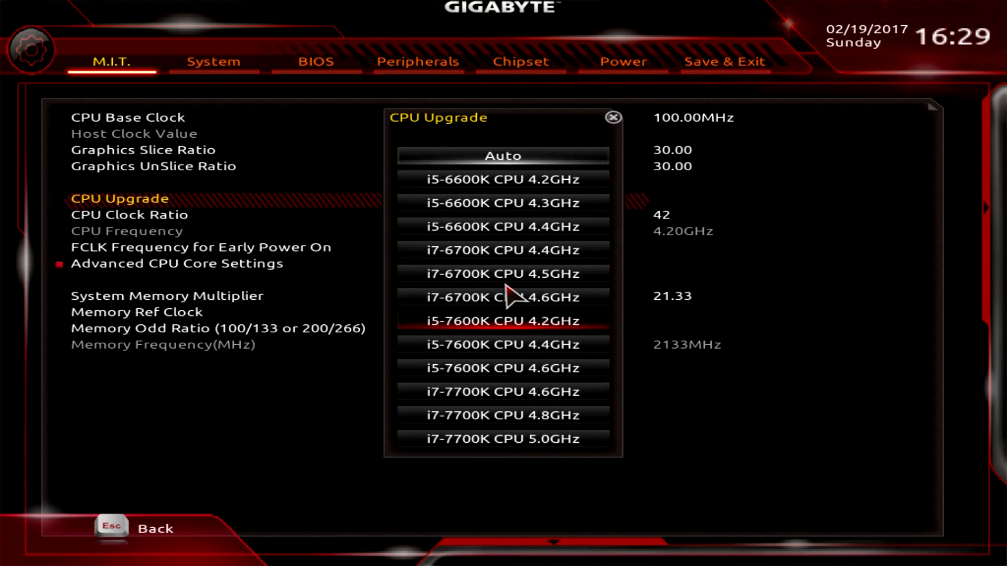
{"action": "left_click", "coordinate": [504, 155]}
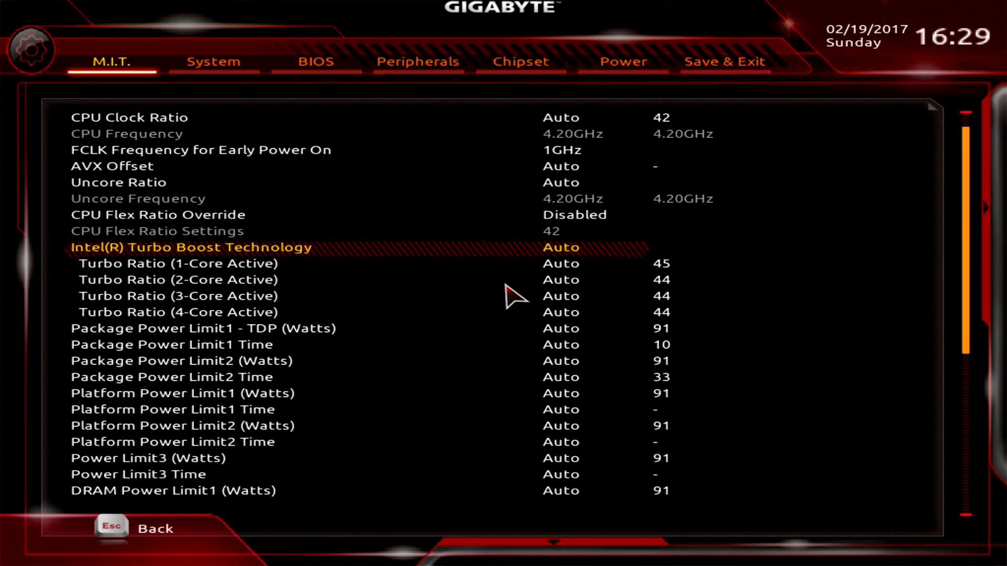
{"action": "key", "text": "Down"}
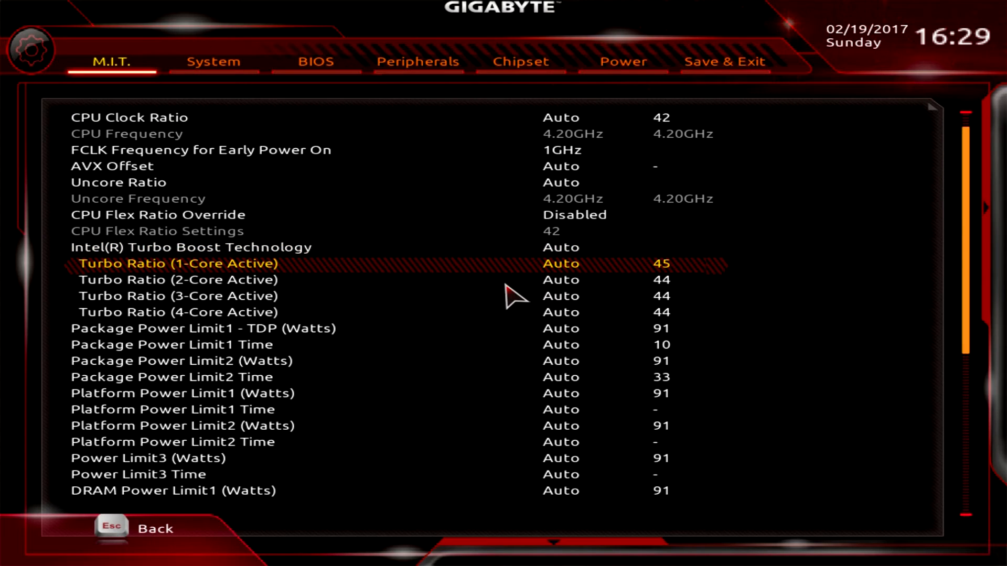
{"action": "scroll", "scroll_direction": "down", "scroll_amount": 3}
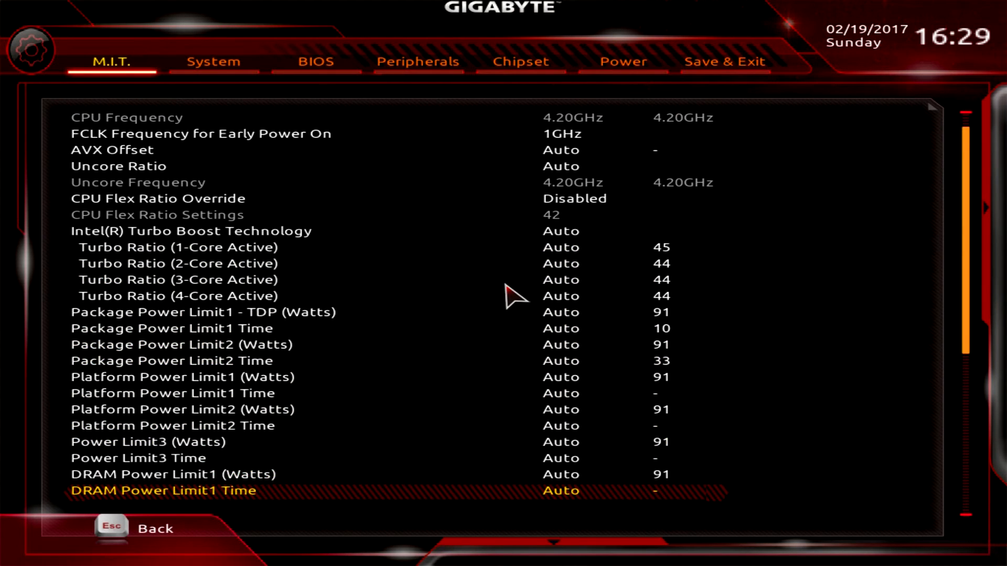
{"action": "scroll", "scroll_direction": "down", "scroll_amount": 3}
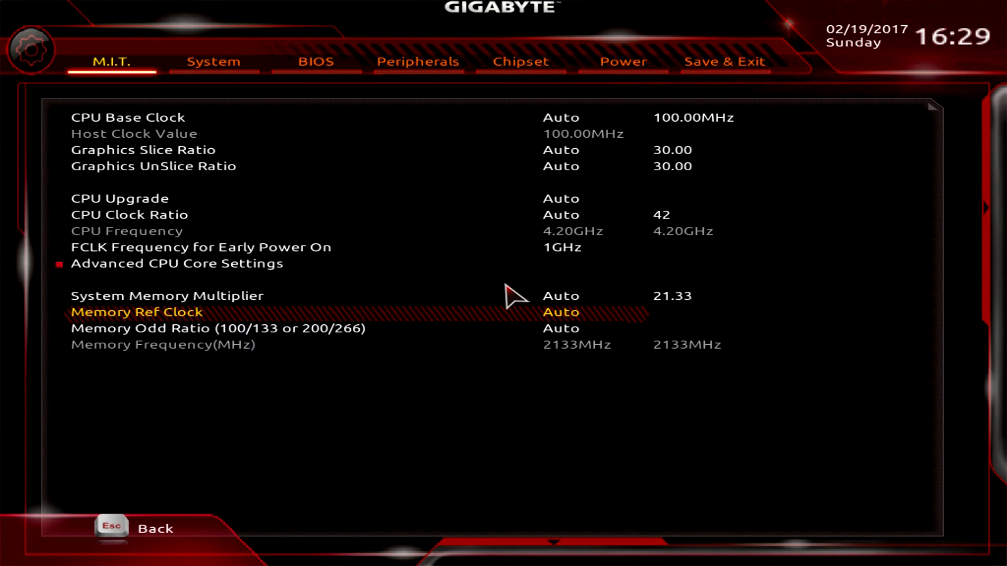
Browse Advanced Memory Settings down to Channel A Memory Sub Timings.
{"action": "key", "text": "Down"}
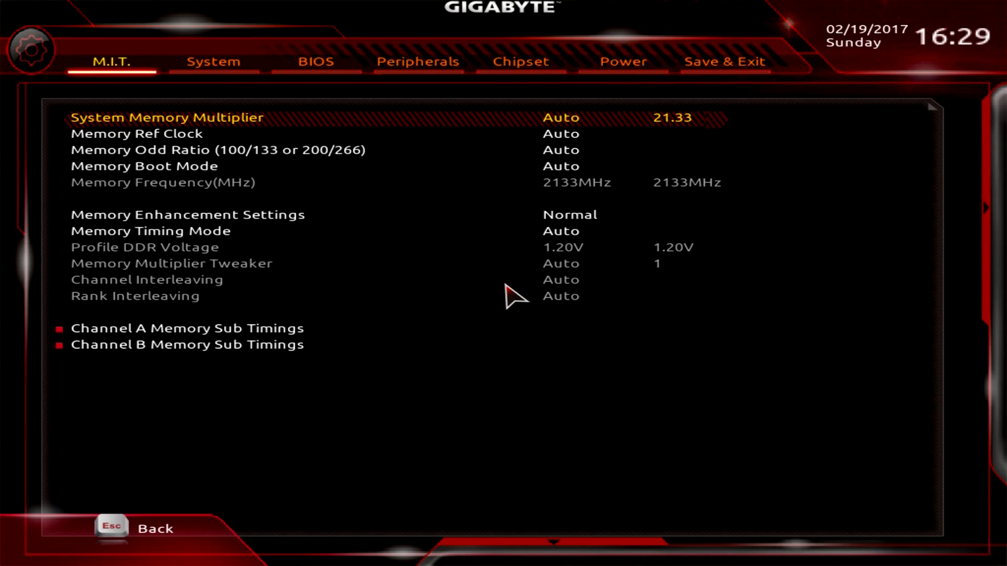
{"action": "key", "text": "Down"}
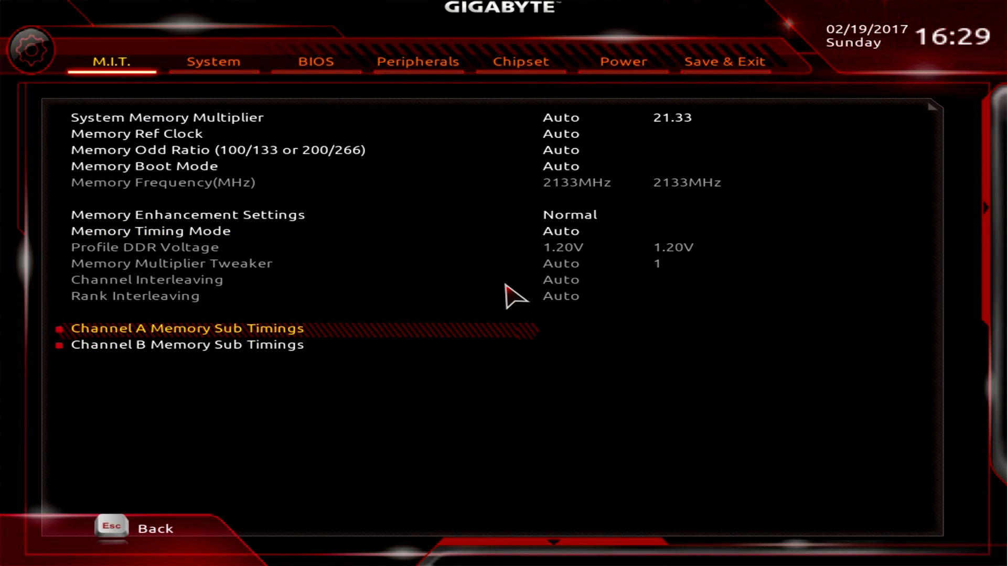
{"action": "left_click", "coordinate": [187, 329]}
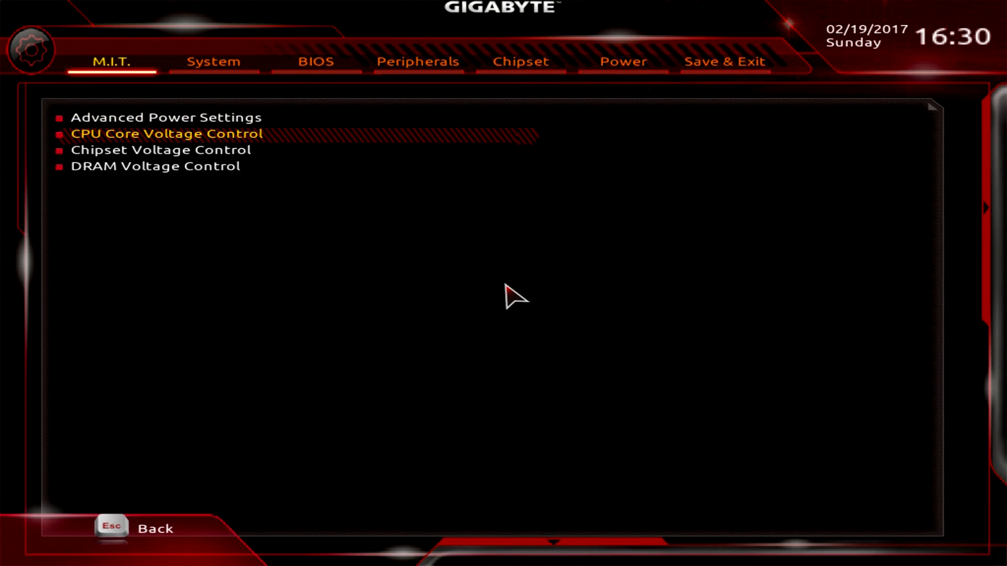
Enter the CPU Core Voltage Control submenu under Advanced Voltage Settings.
{"action": "left_click", "coordinate": [167, 135]}
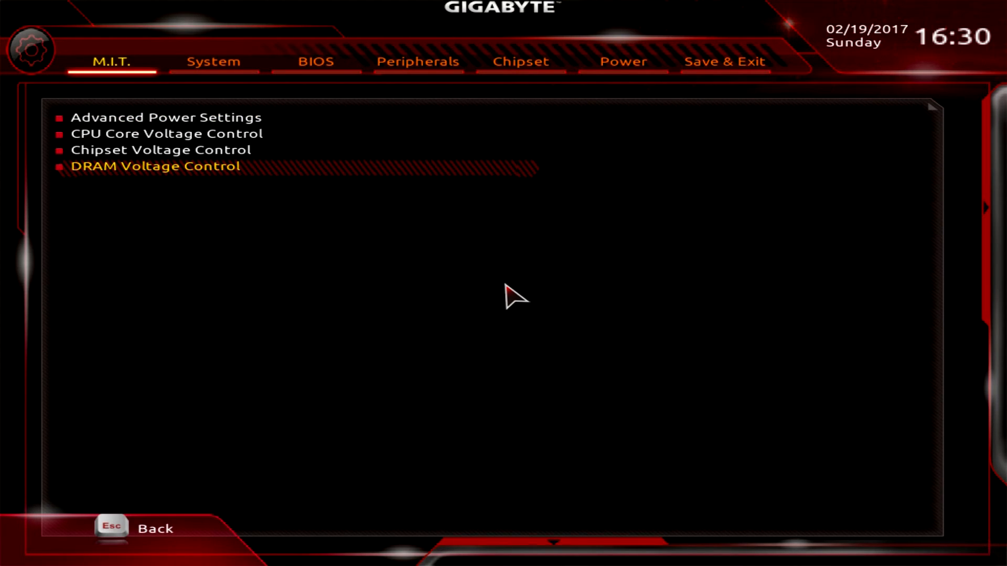
Review System information and time, then move to the BIOS boot configuration page.
{"action": "left_click", "coordinate": [213, 62]}
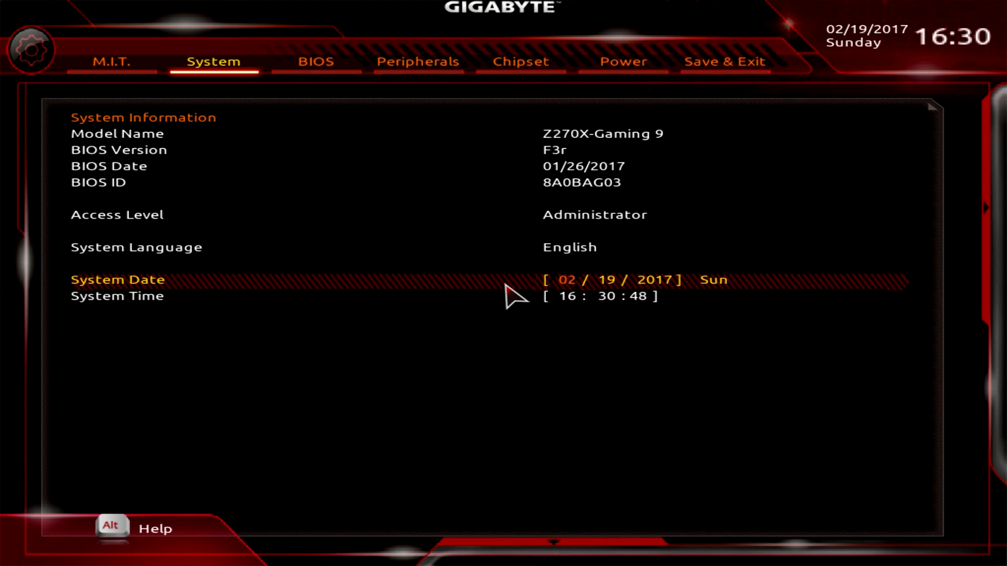
{"action": "key", "text": "Up"}
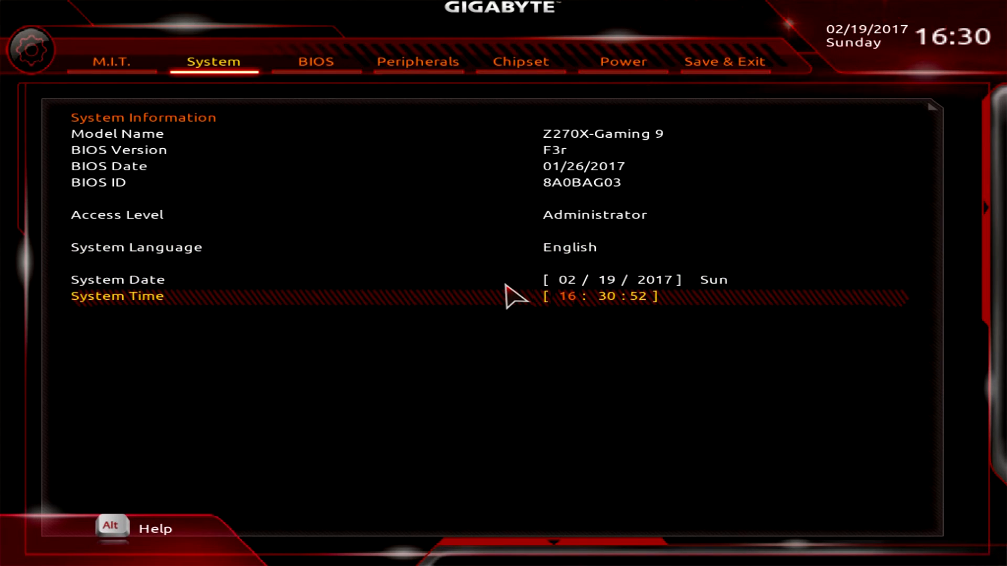
{"action": "left_click", "coordinate": [315, 61]}
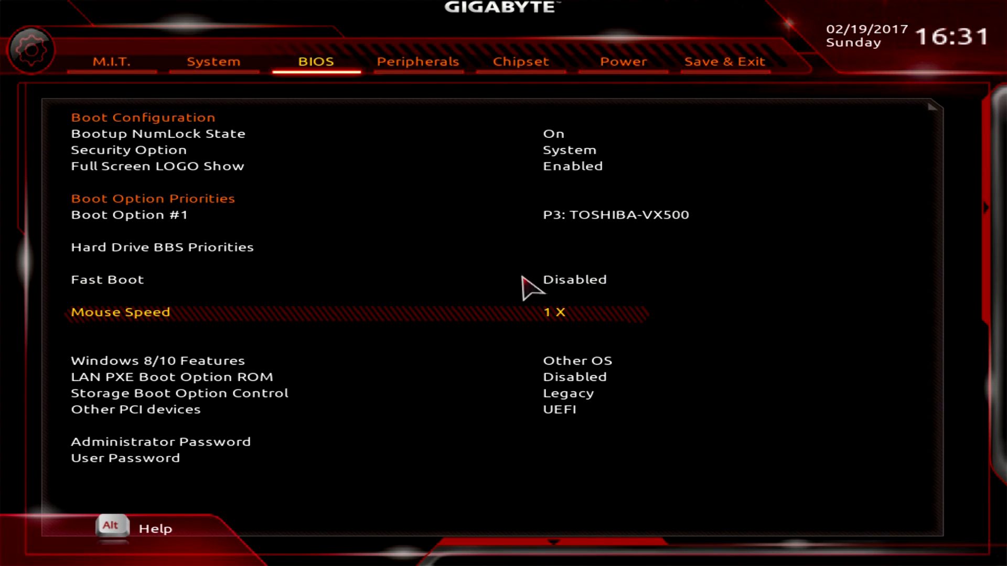
Set Mouse Speed to 3 X and continue through the boot options.
{"action": "left_click", "coordinate": [560, 314]}
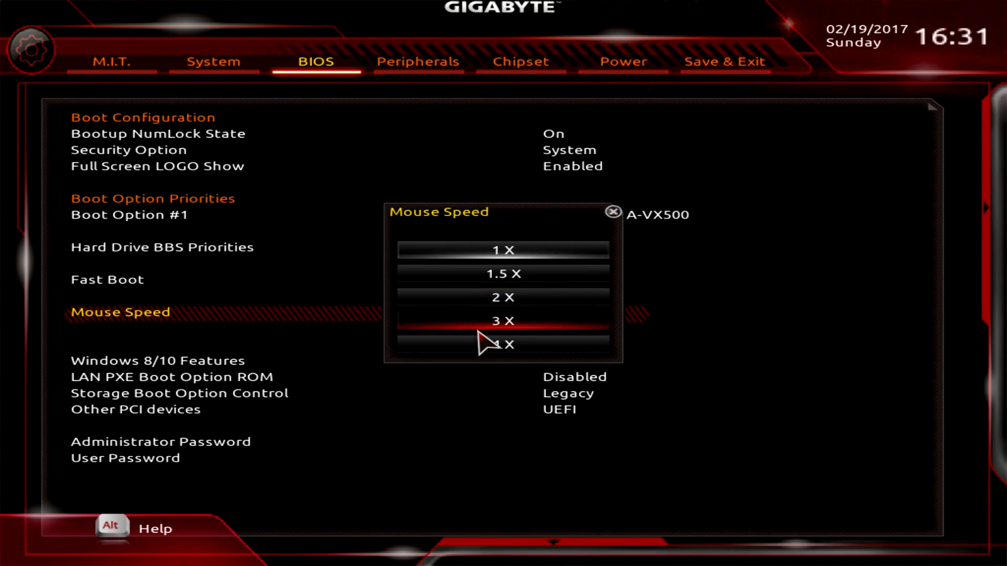
{"action": "left_click", "coordinate": [502, 321]}
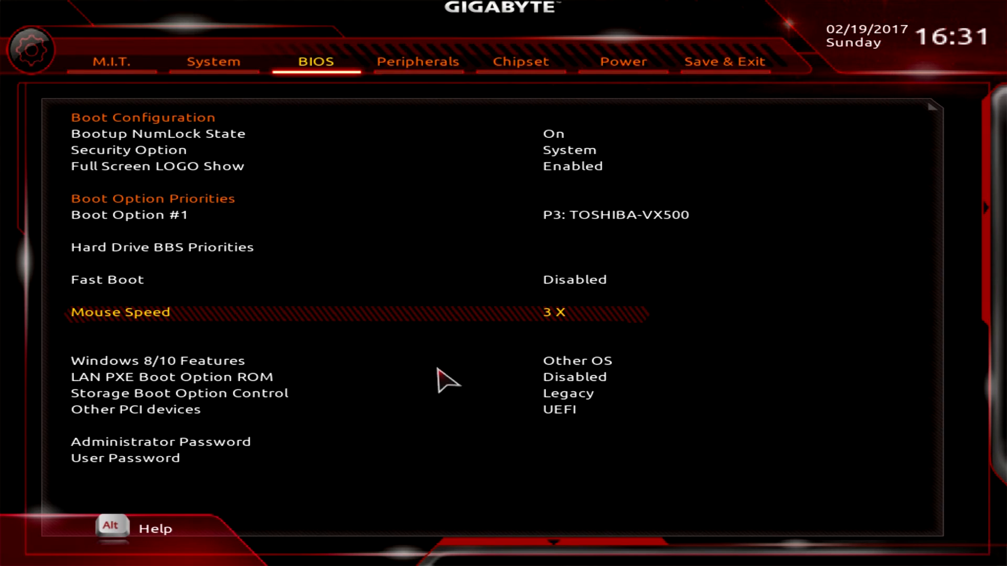
{"action": "mouse_move", "coordinate": [481, 247]}
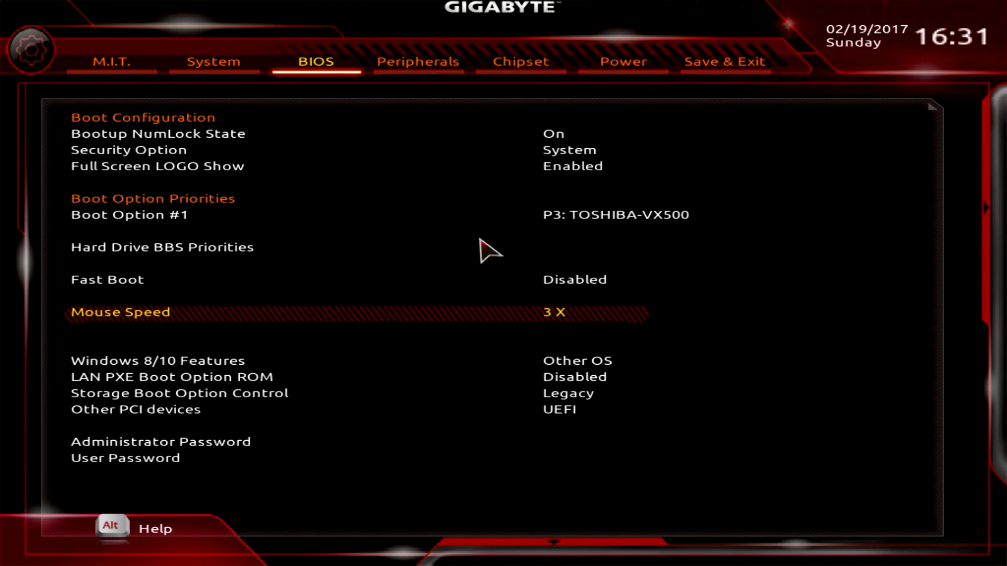
{"action": "mouse_move", "coordinate": [418, 250]}
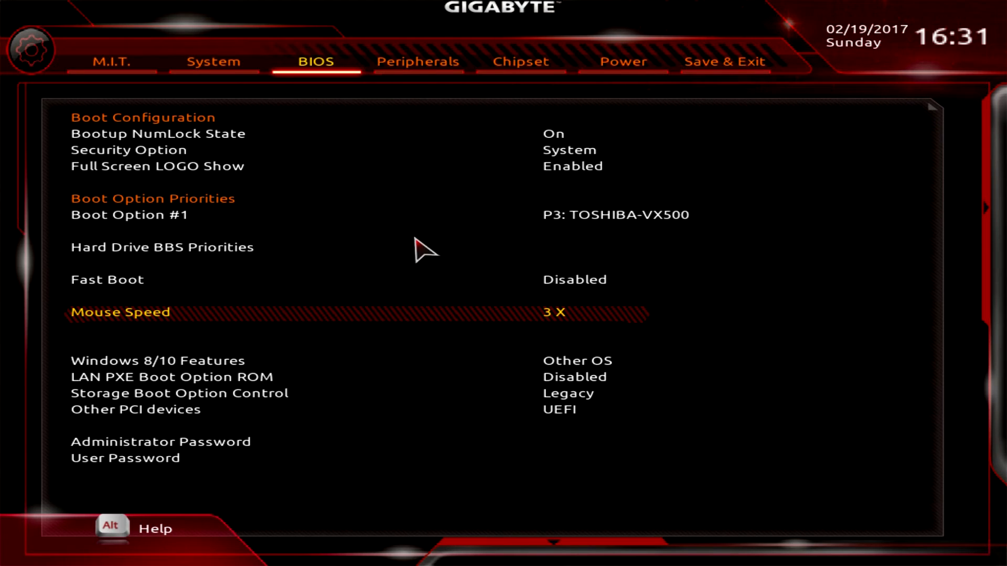
{"action": "mouse_move", "coordinate": [466, 352]}
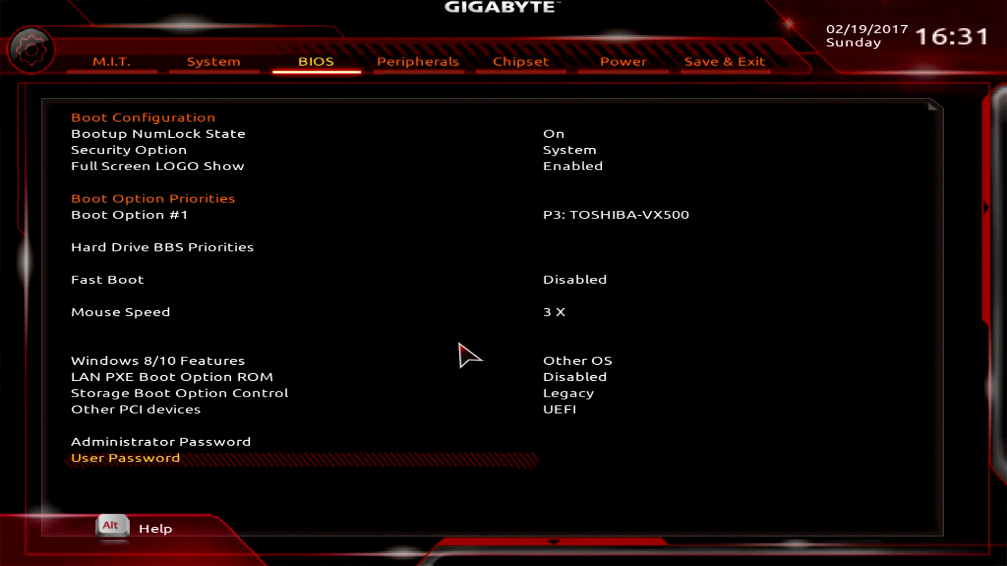
{"action": "key", "text": "Up"}
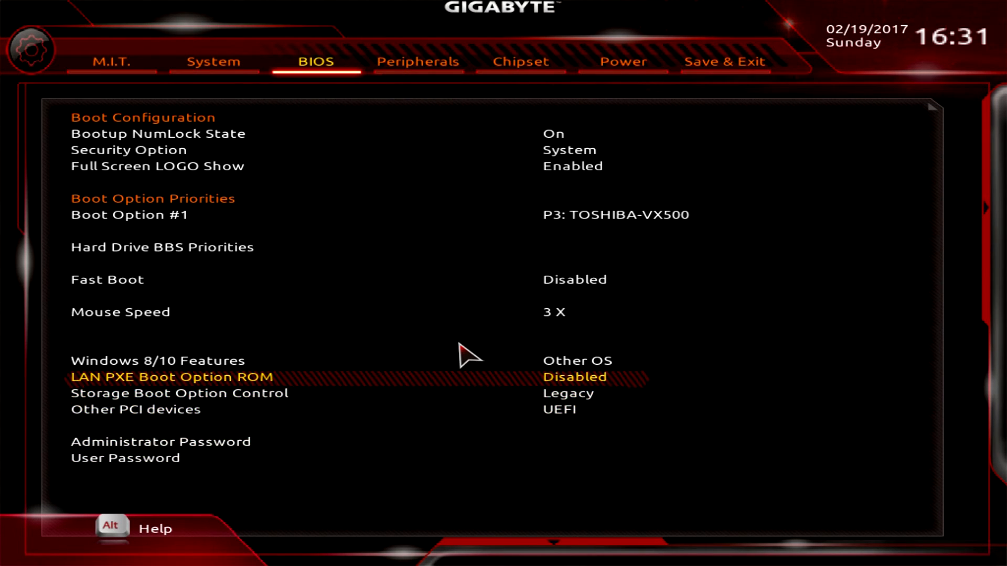
Browse the Peripherals tab entries including Rear Panel LED.
{"action": "left_click", "coordinate": [418, 62]}
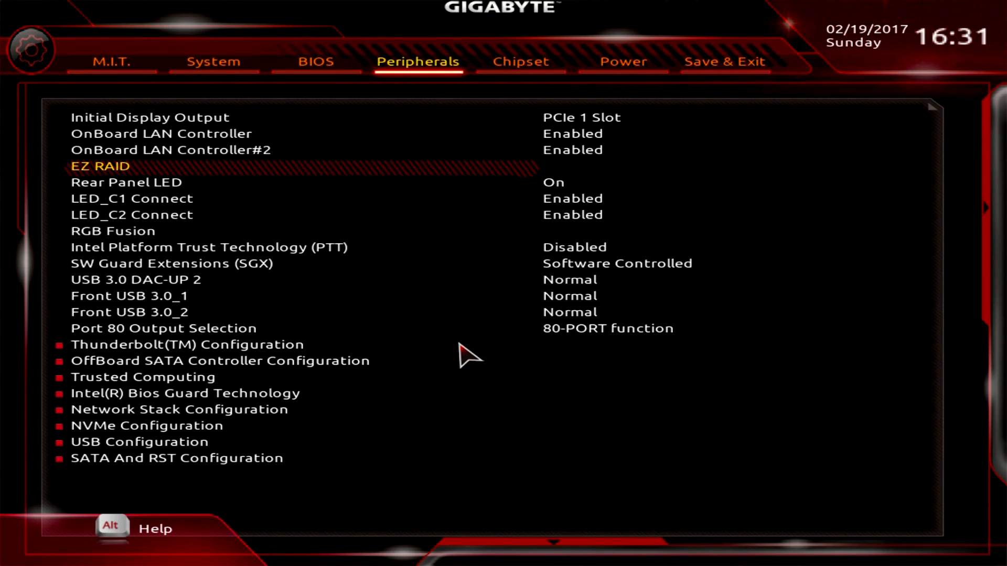
{"action": "key", "text": "Down"}
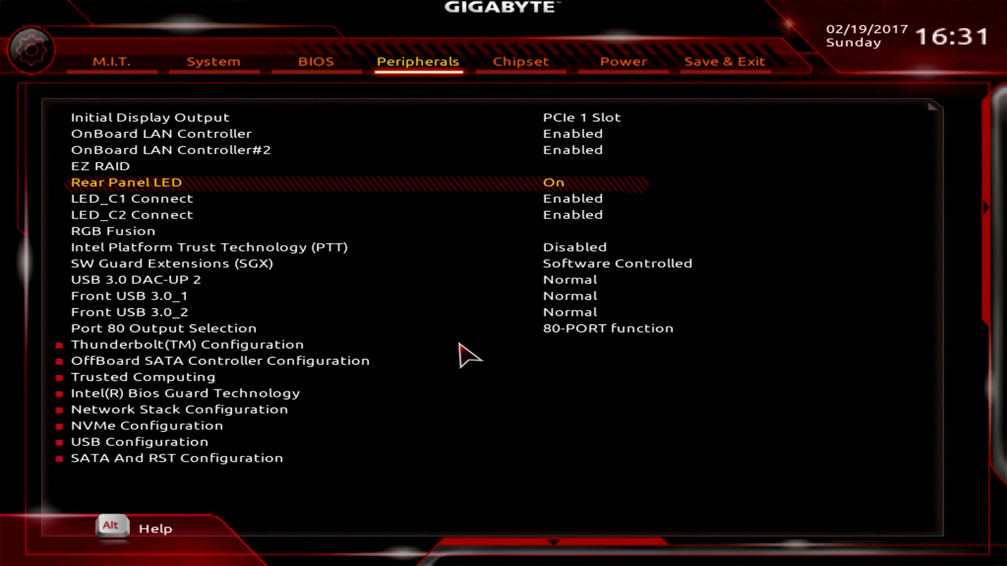
{"action": "left_click", "coordinate": [316, 62]}
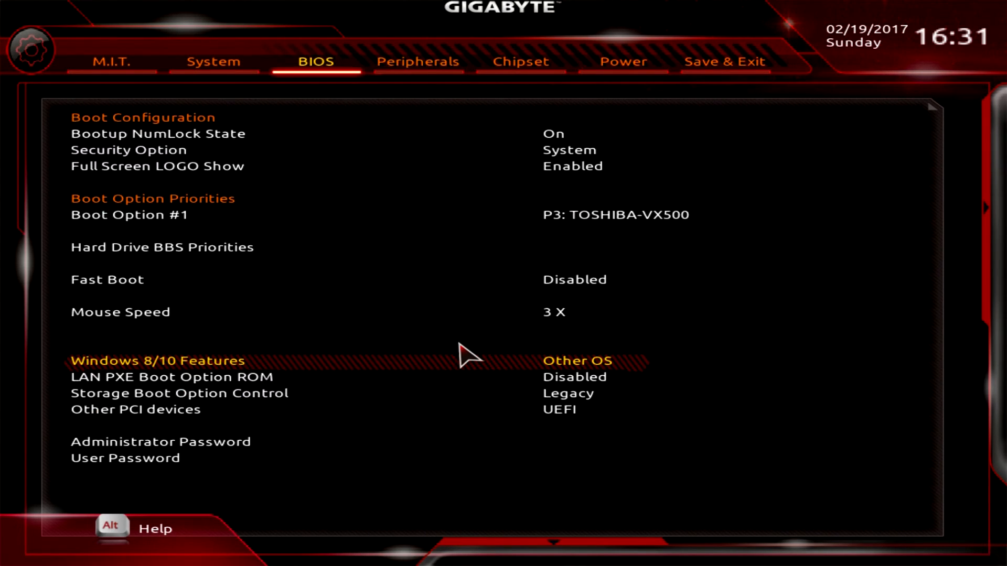
{"action": "left_click", "coordinate": [419, 61]}
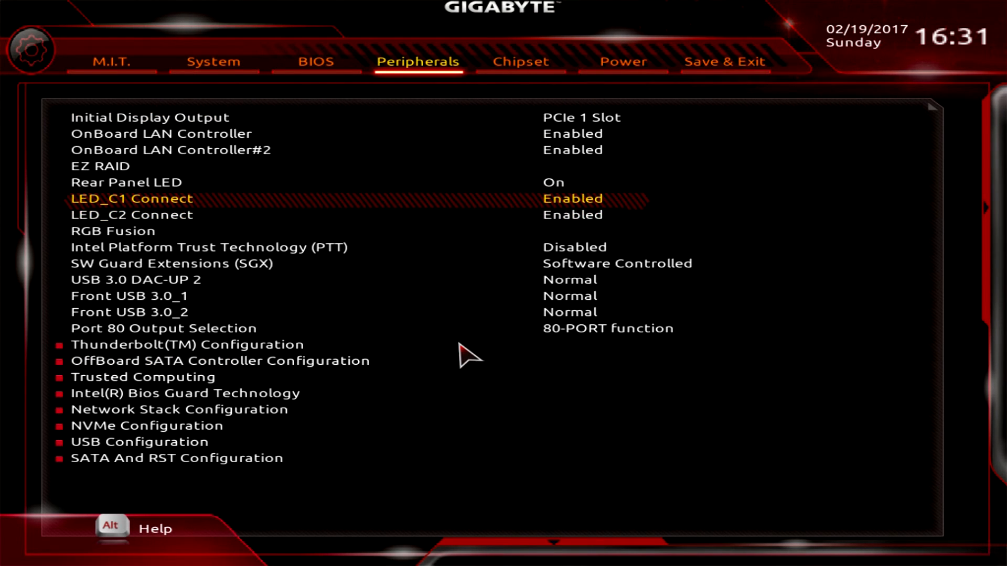
{"action": "key", "text": "Down"}
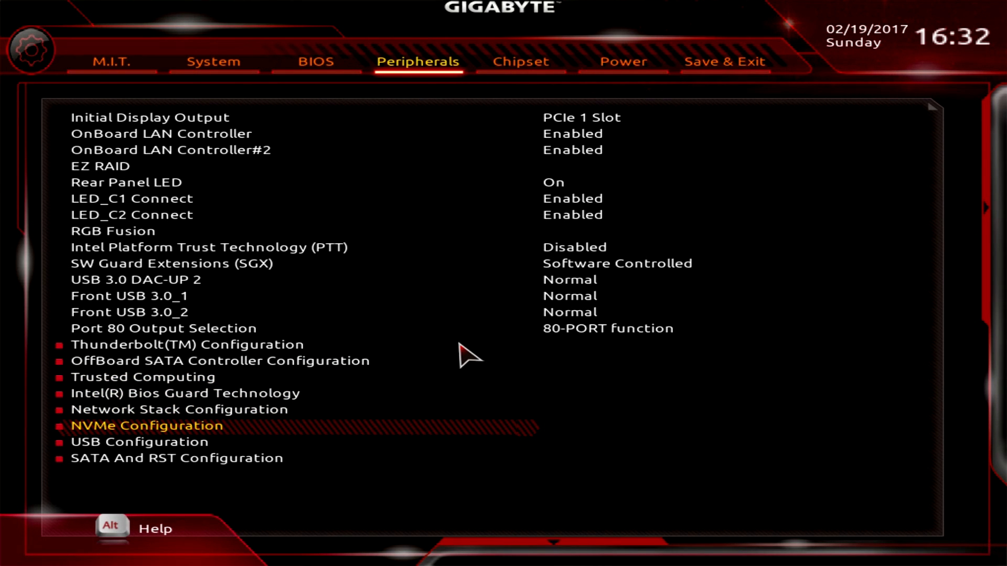
{"action": "key", "text": "Up"}
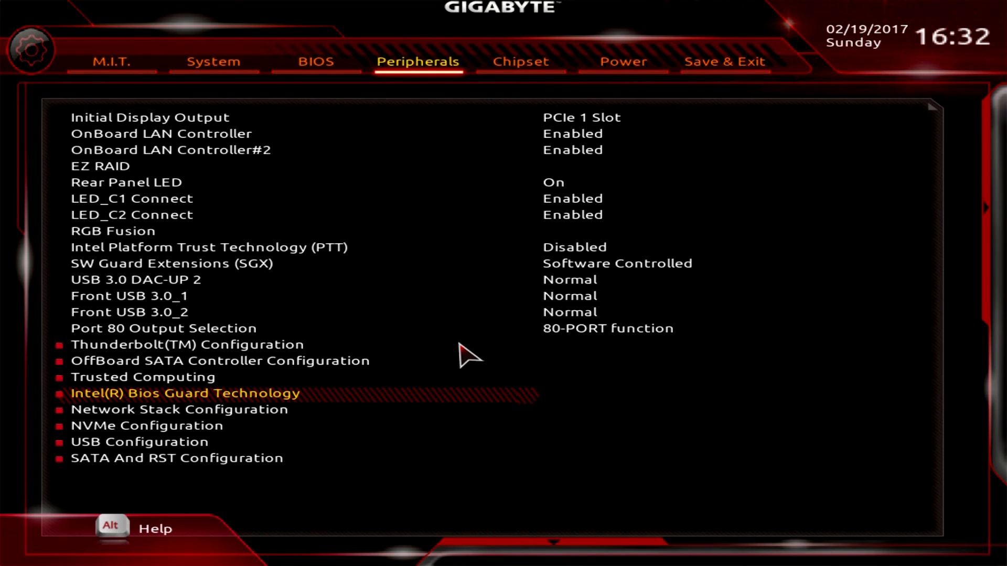
Move to the Chipset tab listing VT-d, internal graphics, audio controller and timer settings.
{"action": "left_click", "coordinate": [520, 61]}
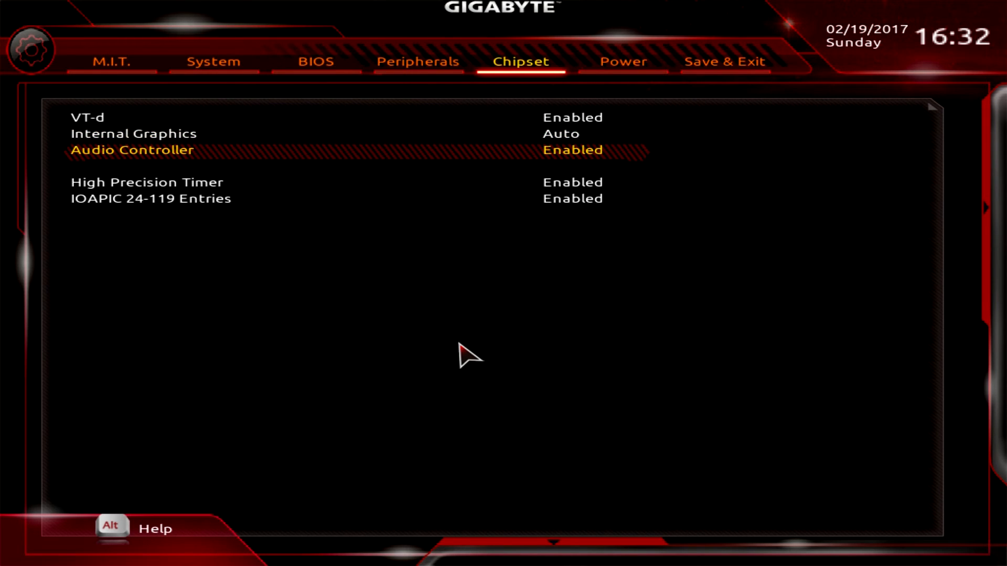
Review the Power tab entries, then move to the Save & Exit tab.
{"action": "left_click", "coordinate": [623, 60]}
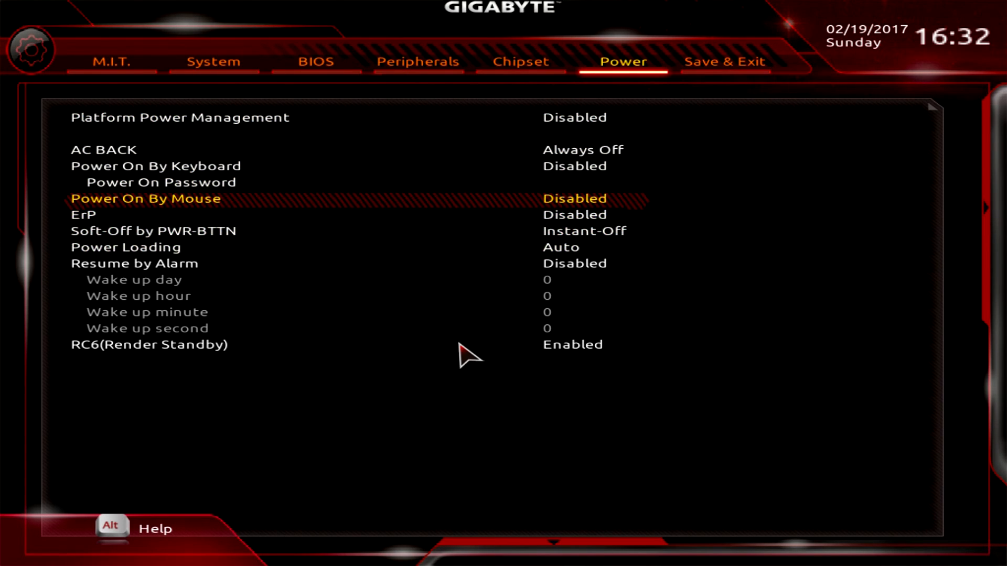
{"action": "key", "text": "Up"}
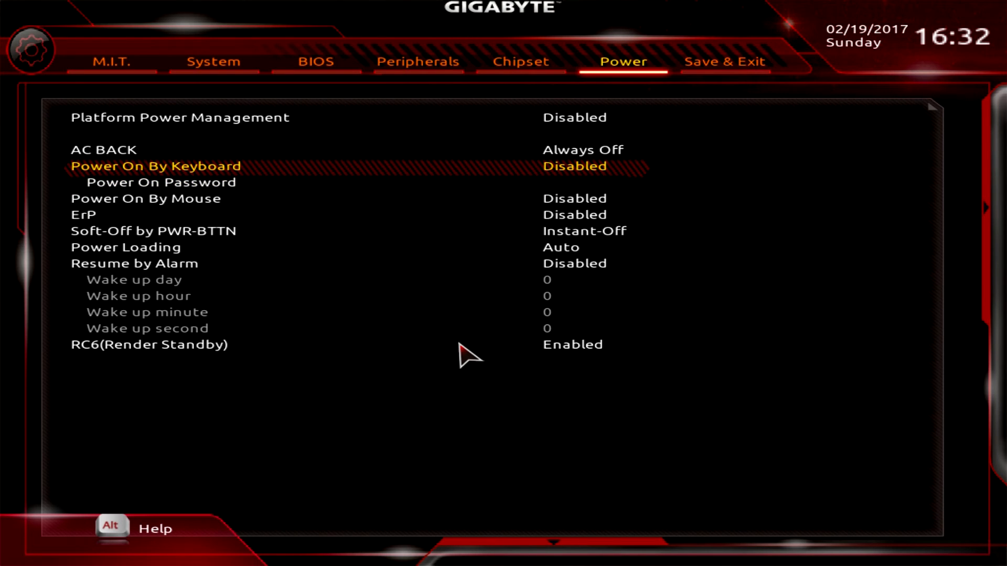
{"action": "left_click", "coordinate": [721, 60]}
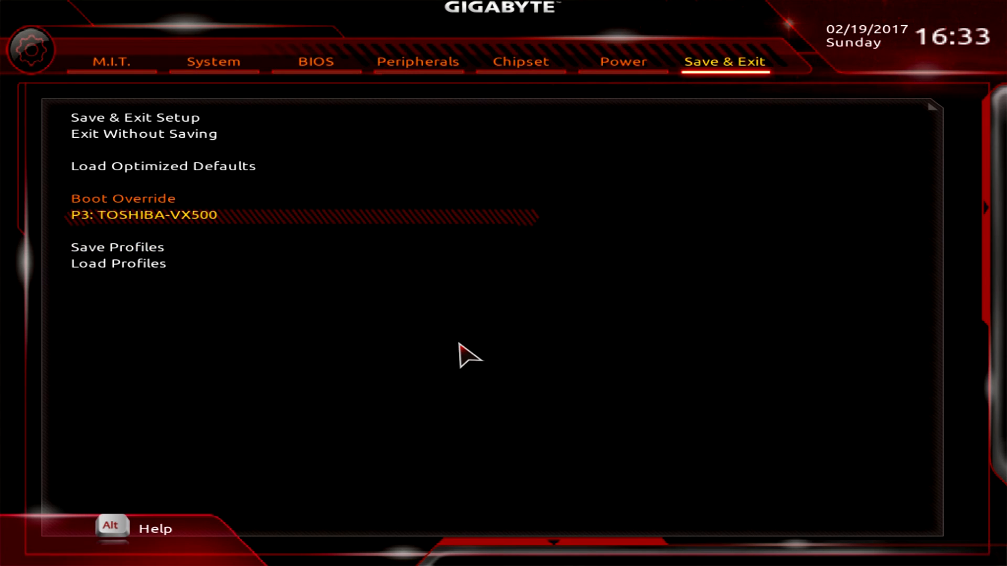
Revisit Chipset briefly, then land back on the Save & Exit options.
{"action": "left_click", "coordinate": [520, 61]}
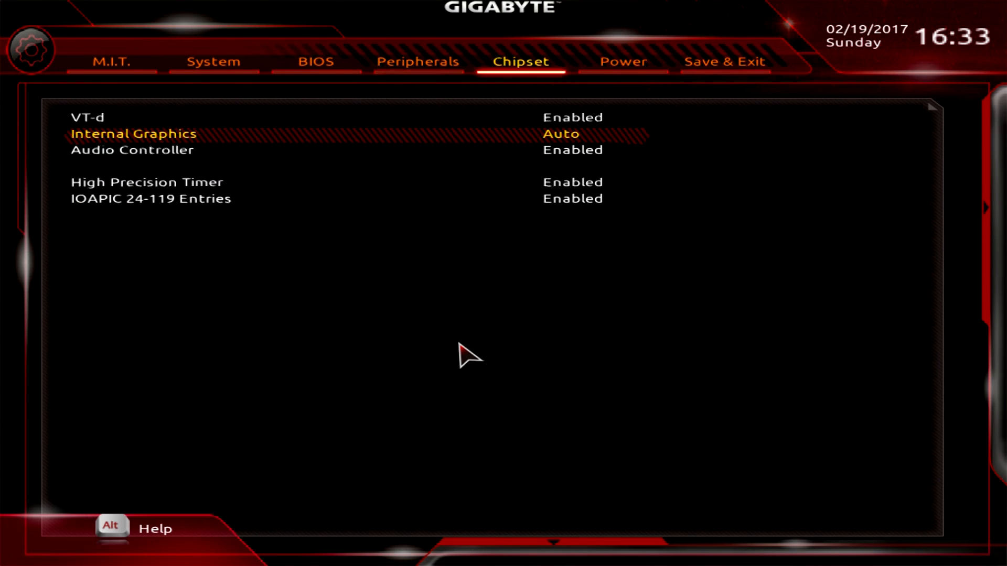
{"action": "left_click", "coordinate": [721, 61]}
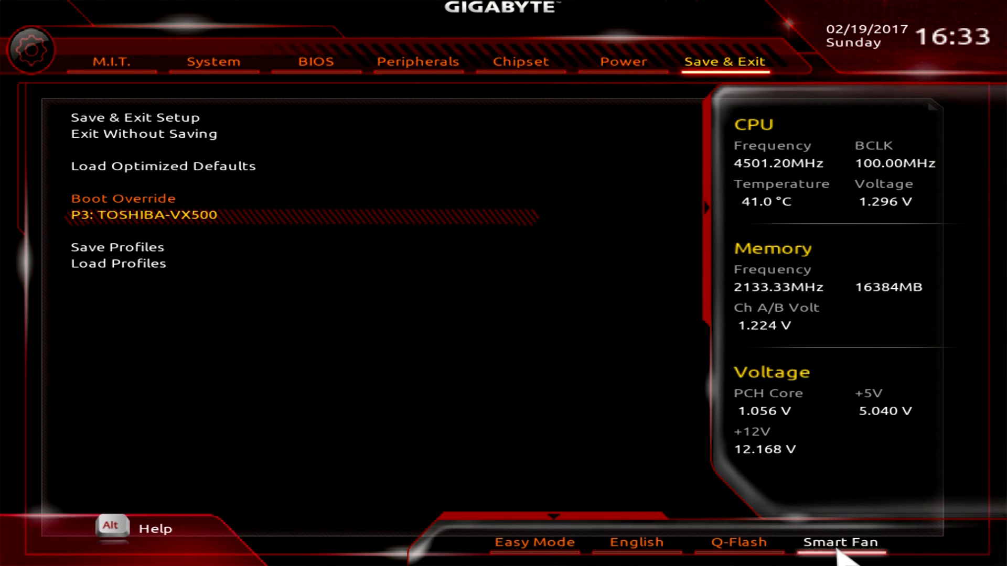
{"action": "mouse_move", "coordinate": [734, 560]}
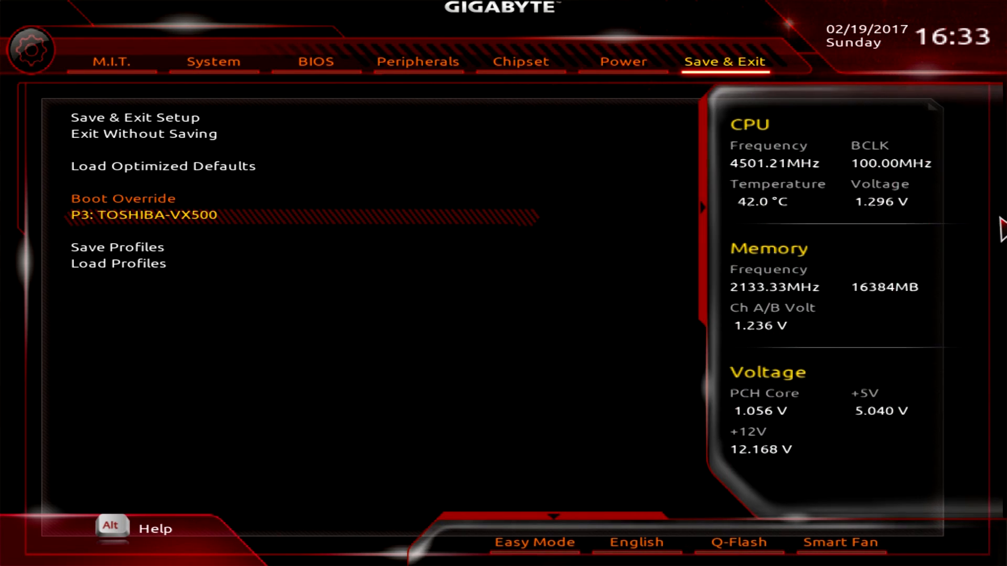
{"action": "mouse_move", "coordinate": [945, 264]}
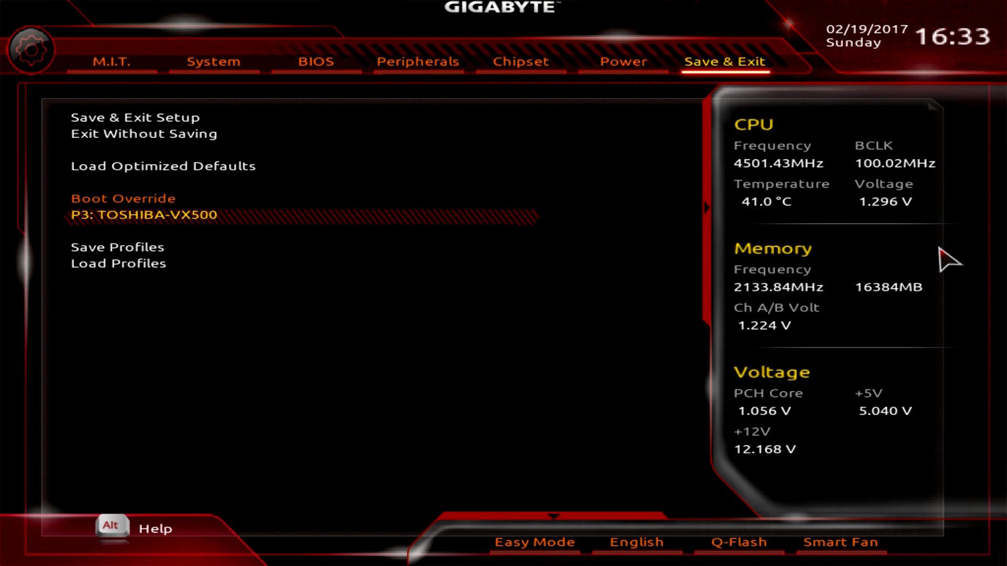
{"action": "mouse_move", "coordinate": [791, 167]}
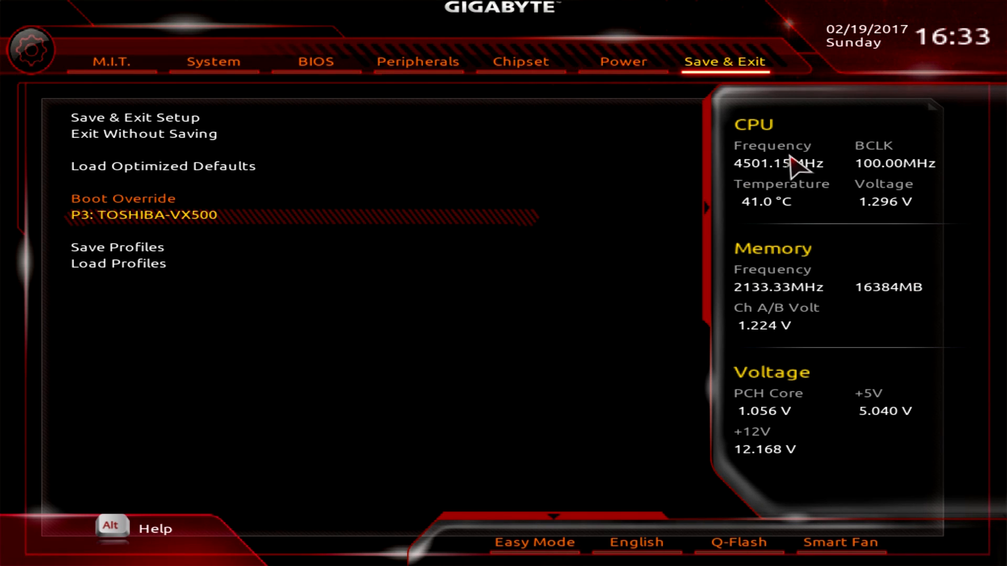
{"action": "mouse_move", "coordinate": [804, 348]}
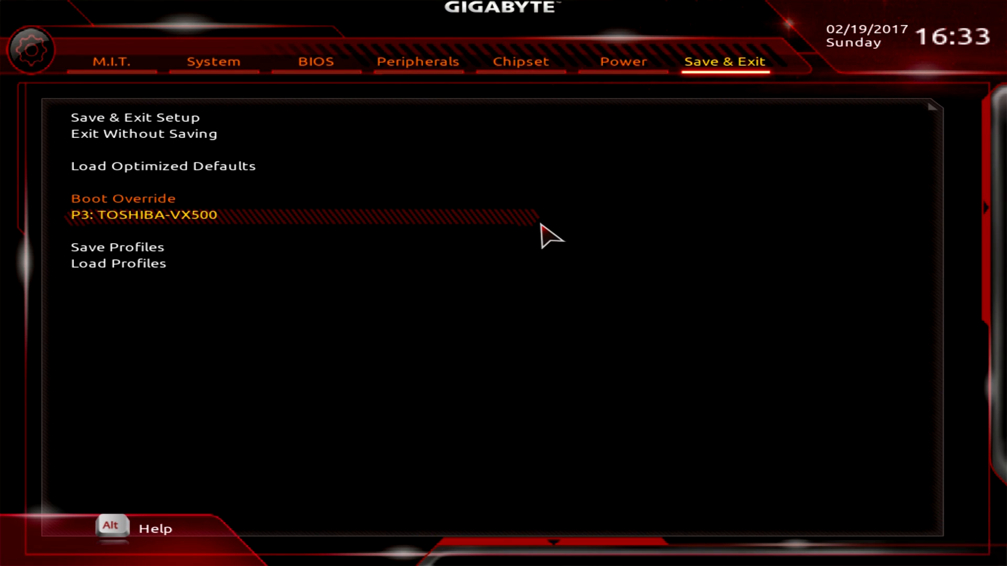
Review Peripherals, then M.I.T. down to Miscellaneous Settings, then the BIOS boot settings.
{"action": "left_click", "coordinate": [418, 61]}
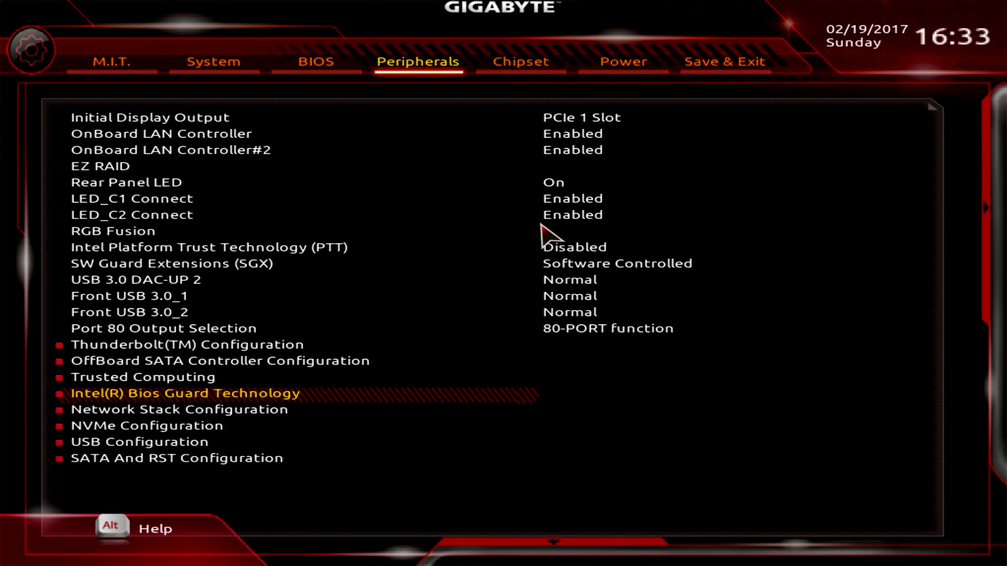
{"action": "left_click", "coordinate": [111, 61]}
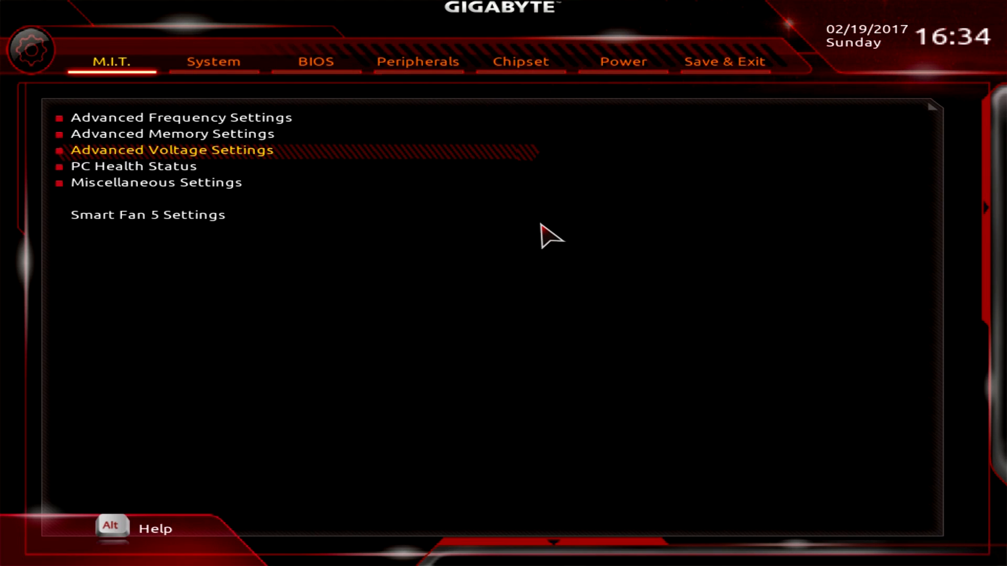
{"action": "key", "text": "Down"}
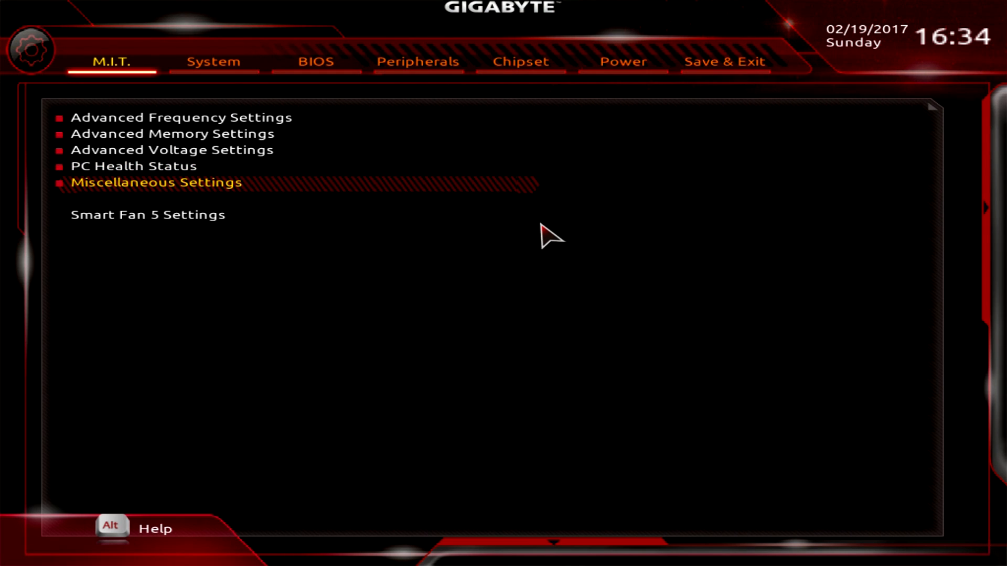
{"action": "left_click", "coordinate": [314, 61]}
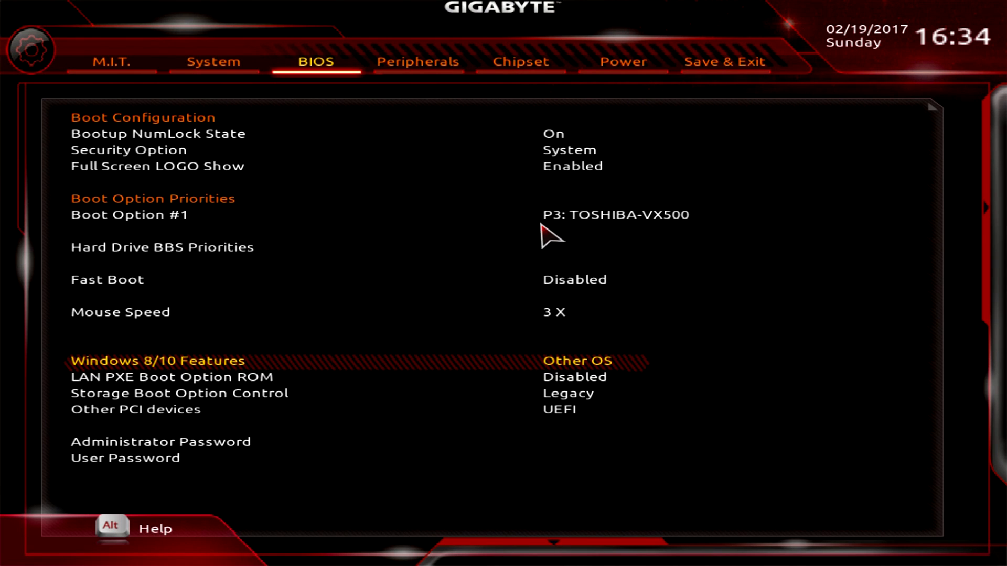
Review Chipset, Power and System information, then return through BIOS to Peripherals.
{"action": "left_click", "coordinate": [519, 61]}
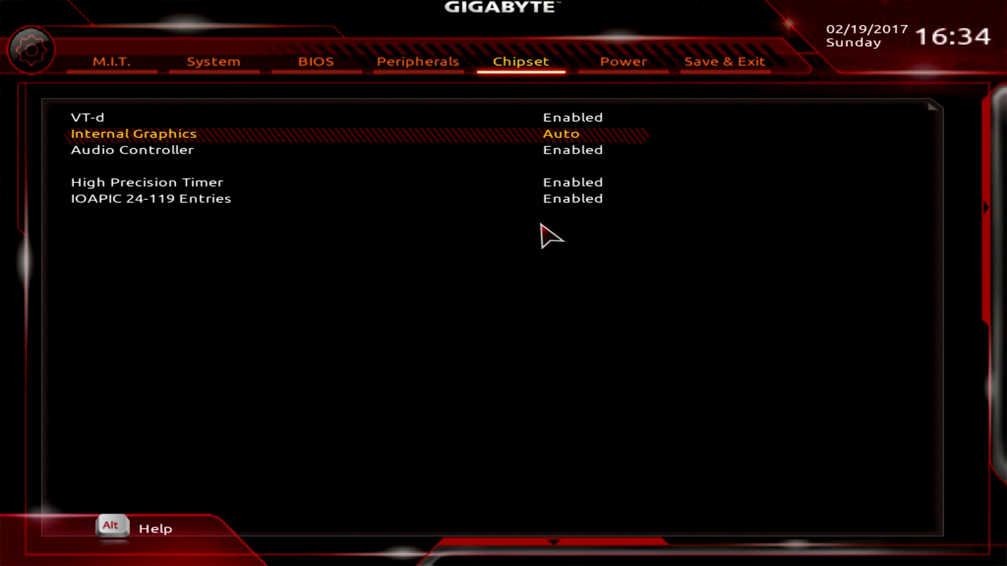
{"action": "left_click", "coordinate": [623, 61]}
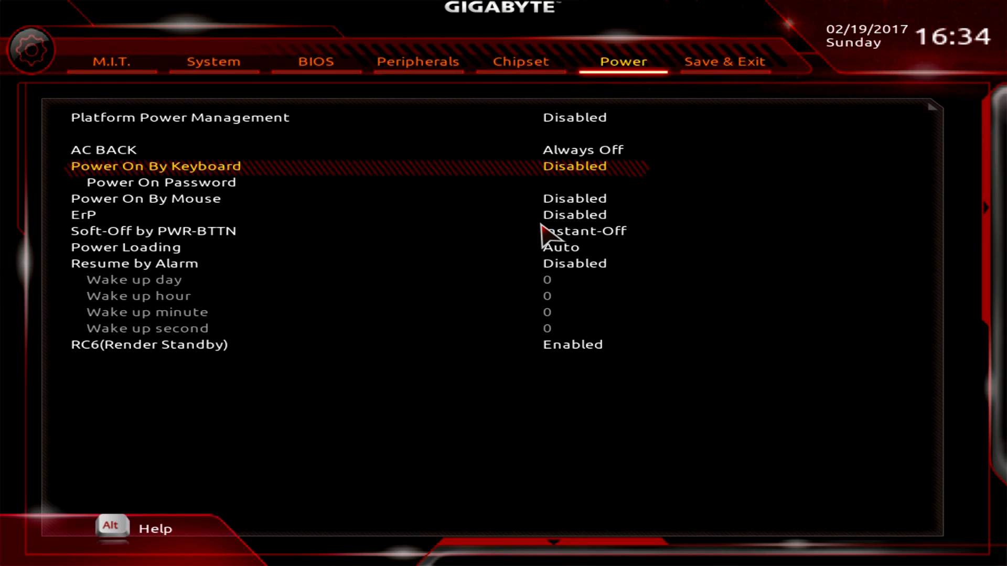
{"action": "left_click", "coordinate": [214, 61]}
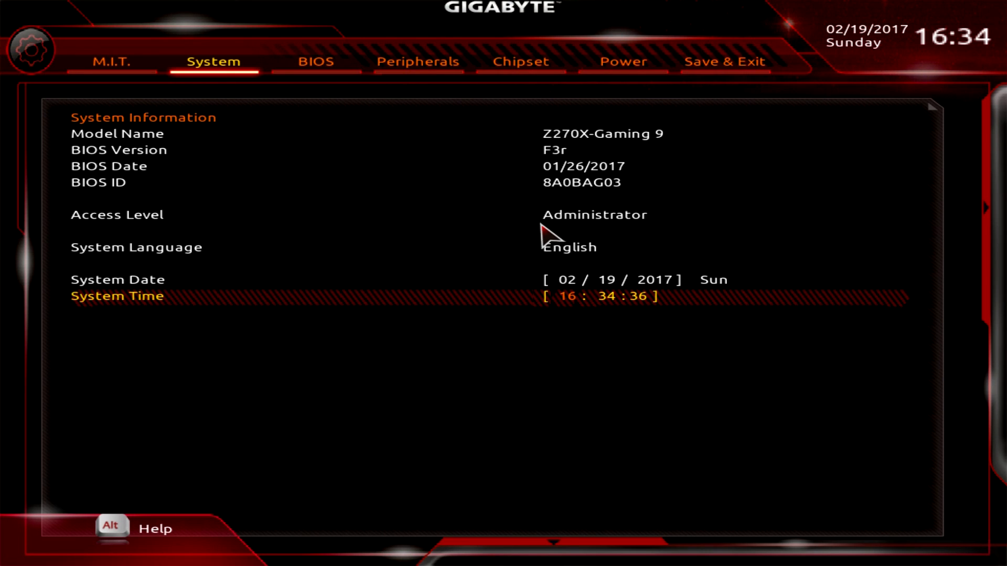
{"action": "left_click", "coordinate": [315, 62]}
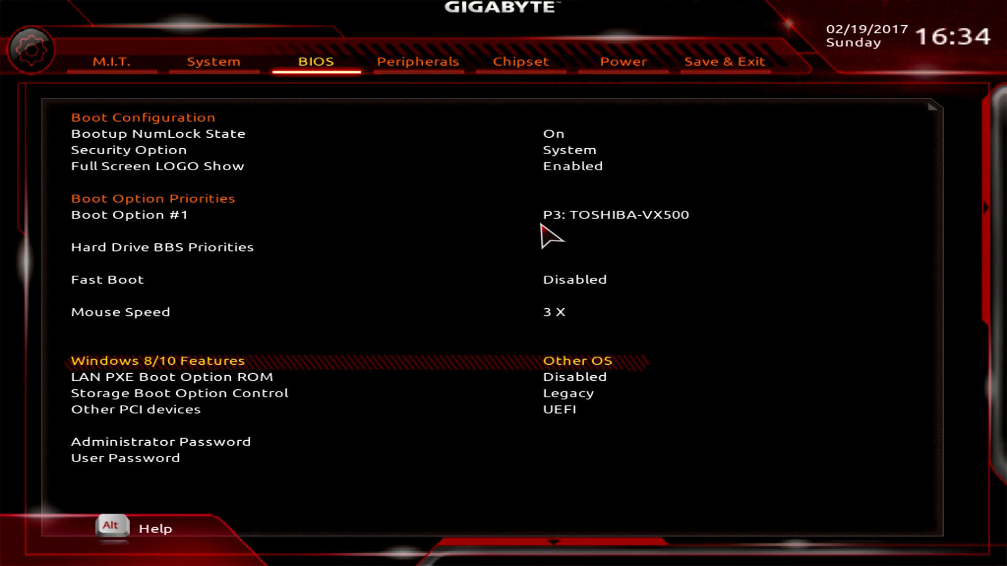
{"action": "left_click", "coordinate": [419, 62]}
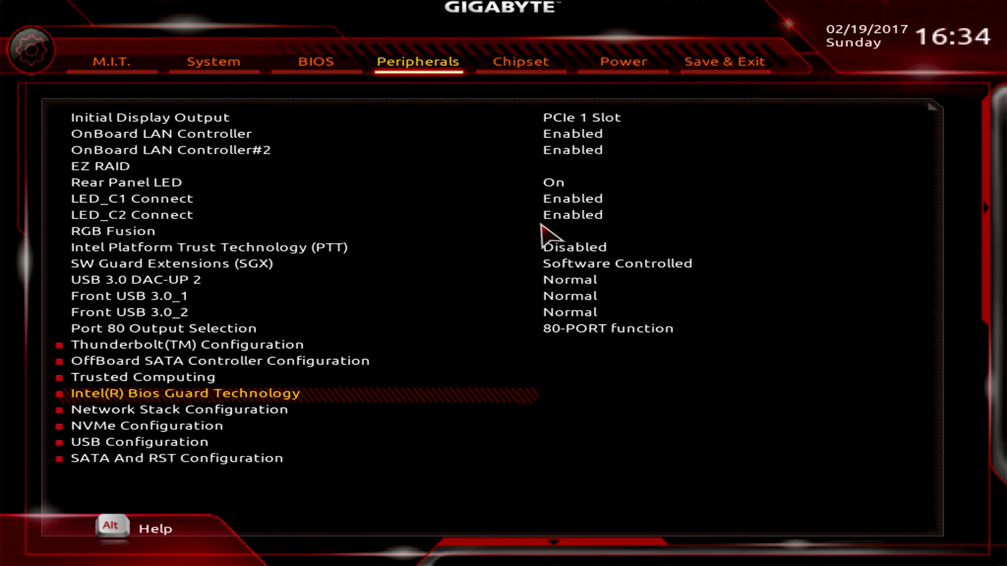